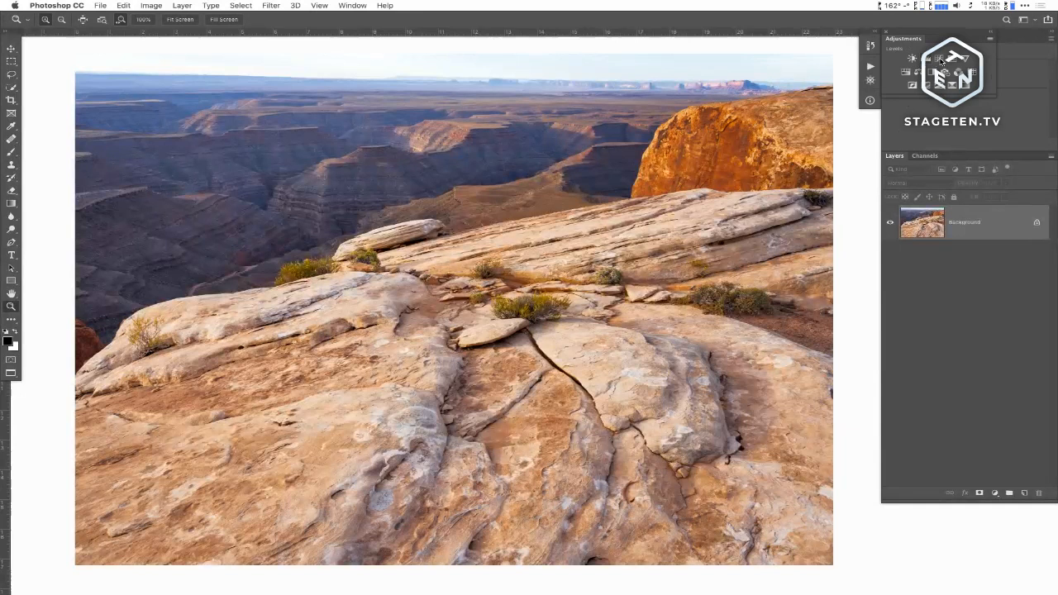
# Step: Replace the Curves layer with a Black & White layer with darkened Reds and Blues, then hide it
pyautogui.click(926, 58)
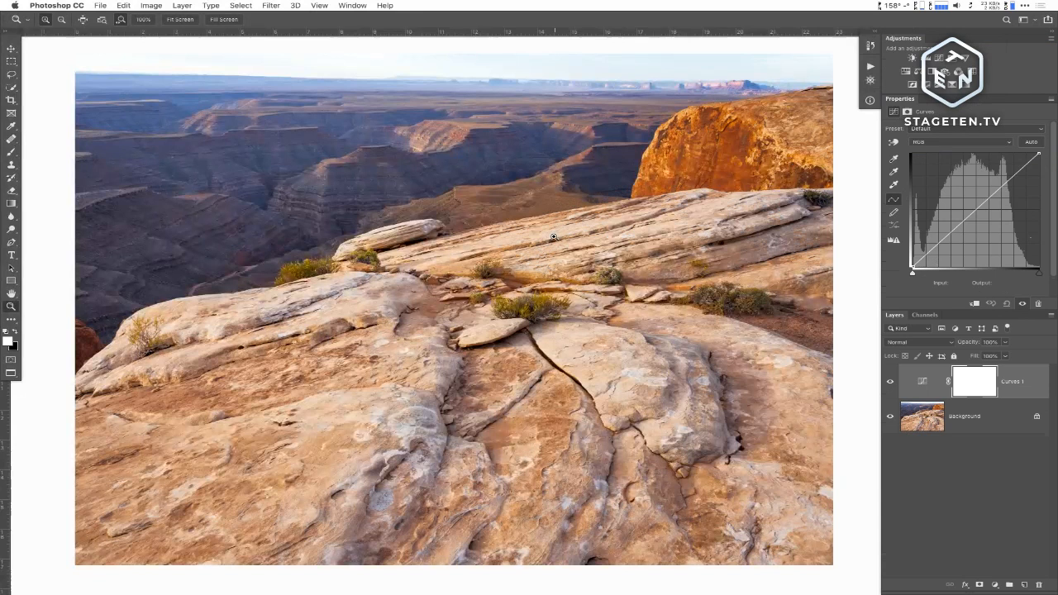
pyautogui.moveTo(879, 261)
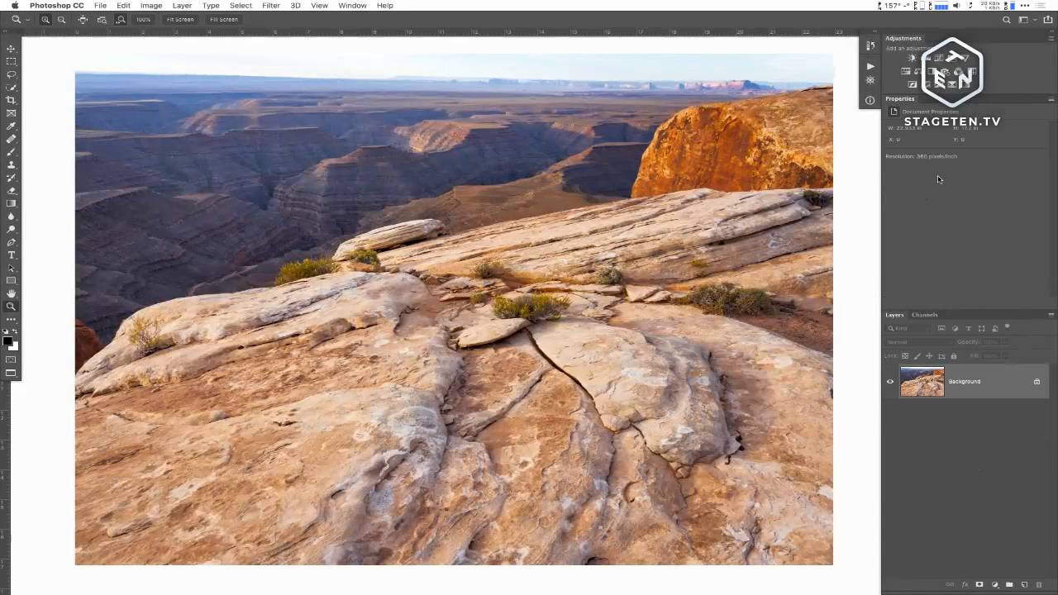
pyautogui.click(940, 58)
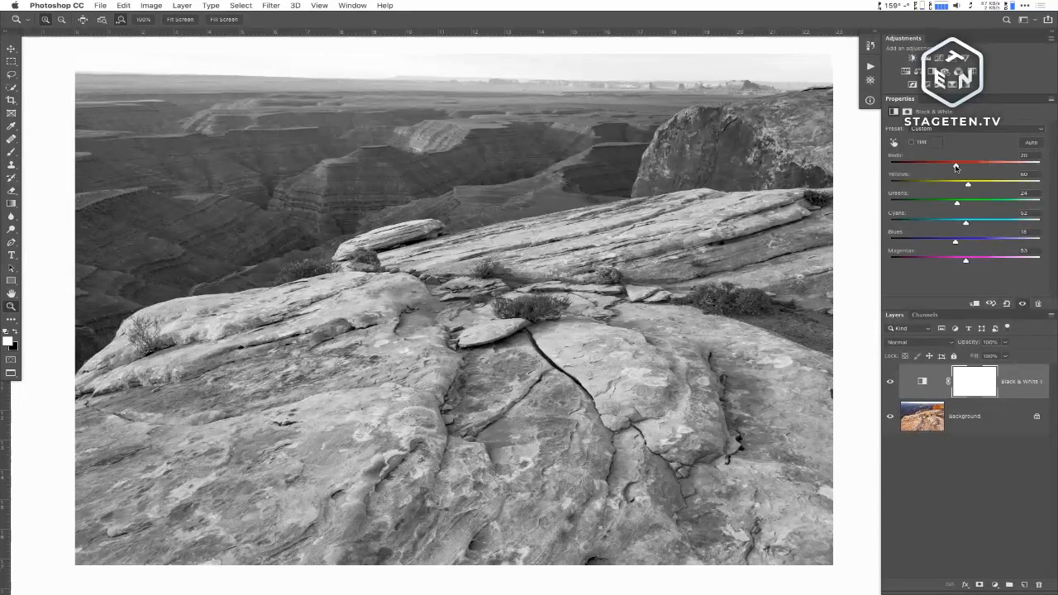
pyautogui.moveTo(955, 166); pyautogui.dragTo(944, 165)
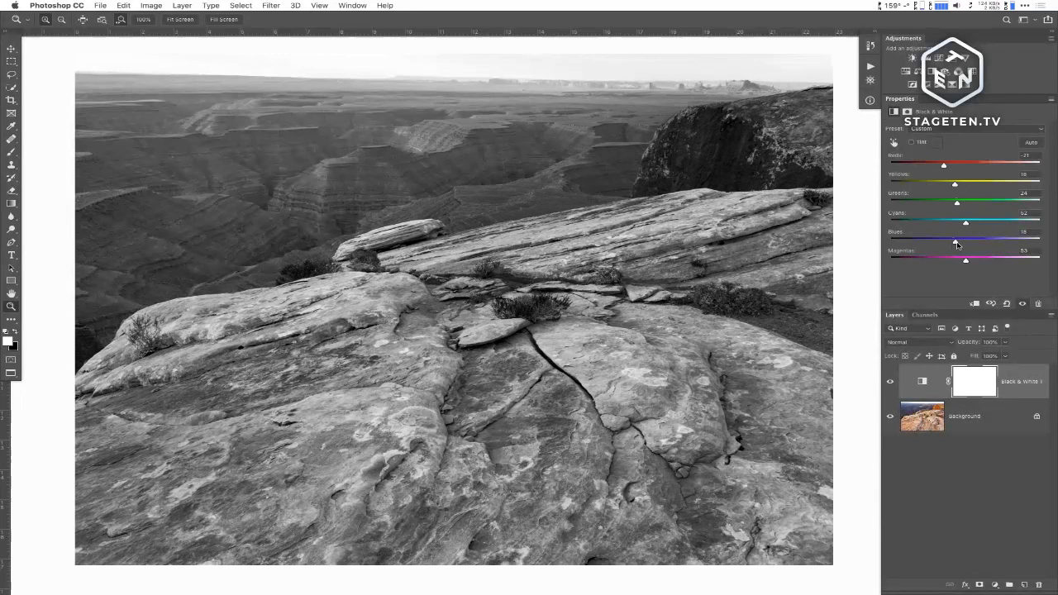
pyautogui.moveTo(943, 242); pyautogui.dragTo(964, 241)
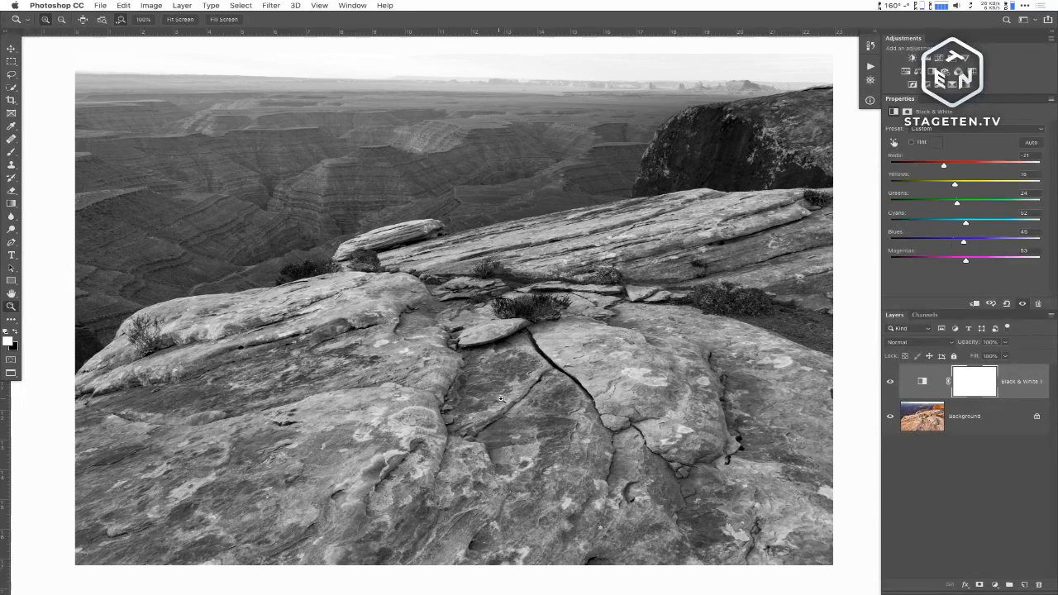
pyautogui.click(891, 381)
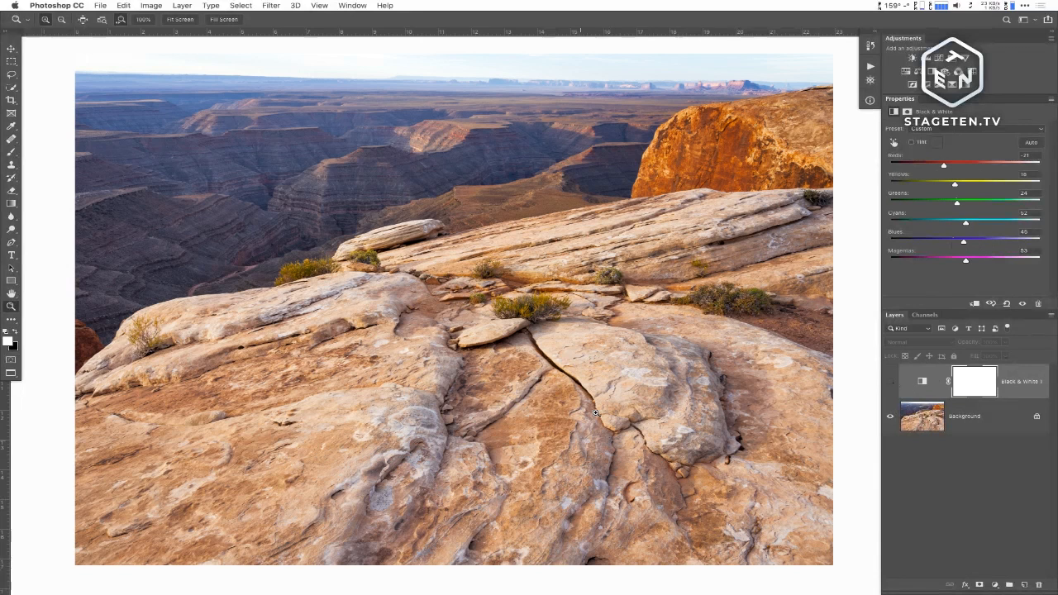
pyautogui.moveTo(816, 365)
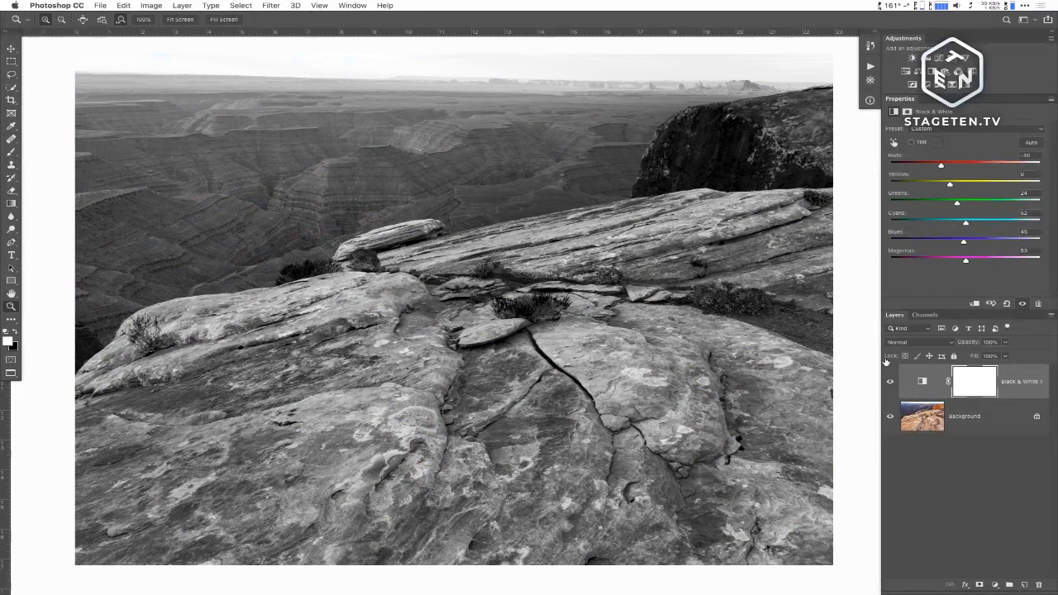
# Step: Add a brighter second Black & White layer, tuning Yellows, Cyans, Magentas, Blues and Reds sliders
pyautogui.click(974, 381)
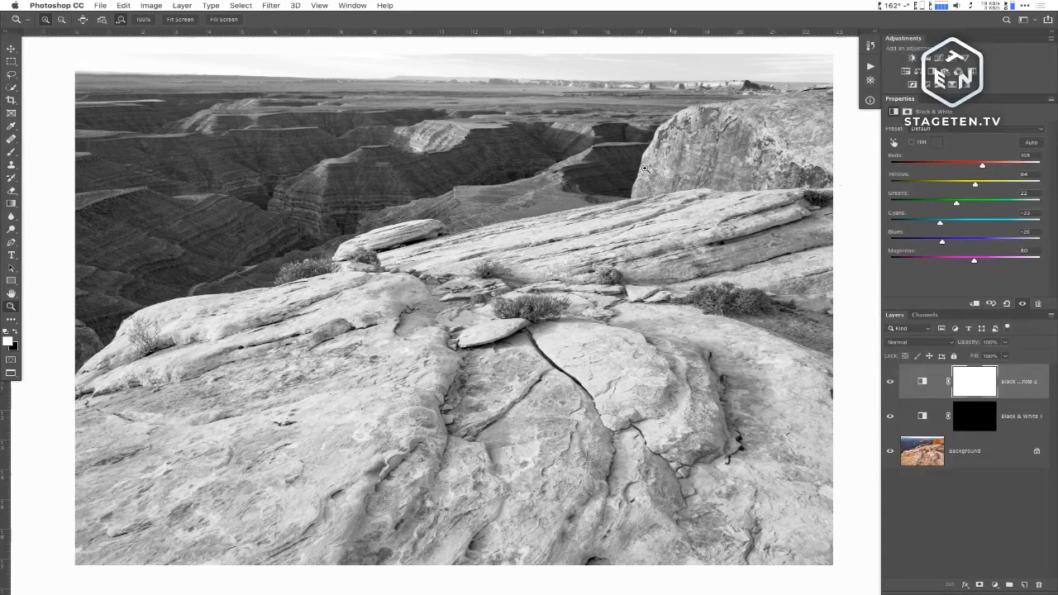
pyautogui.moveTo(957, 205); pyautogui.dragTo(977, 204)
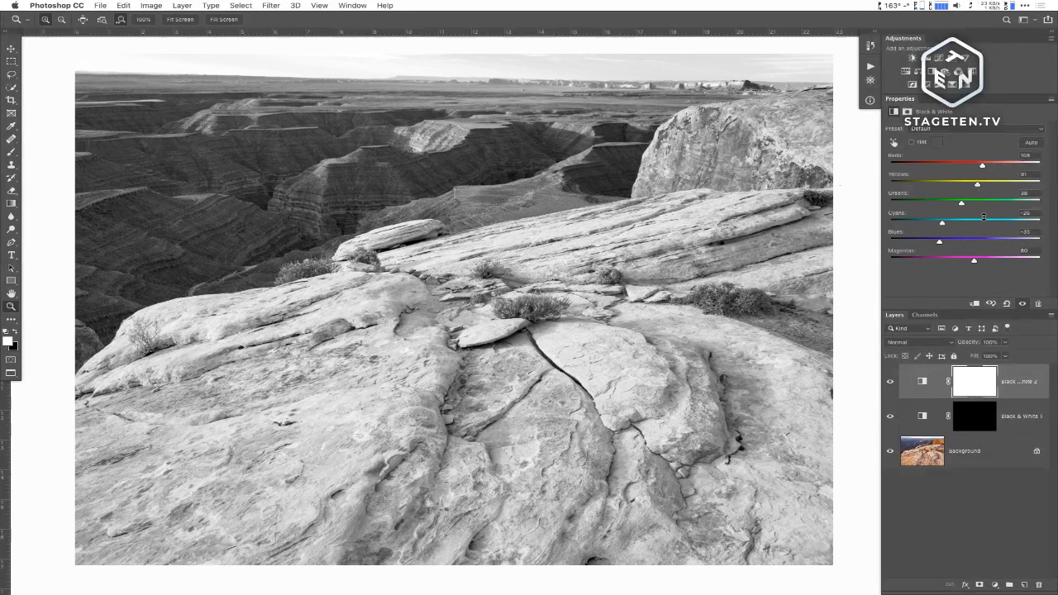
pyautogui.moveTo(974, 260); pyautogui.dragTo(957, 261)
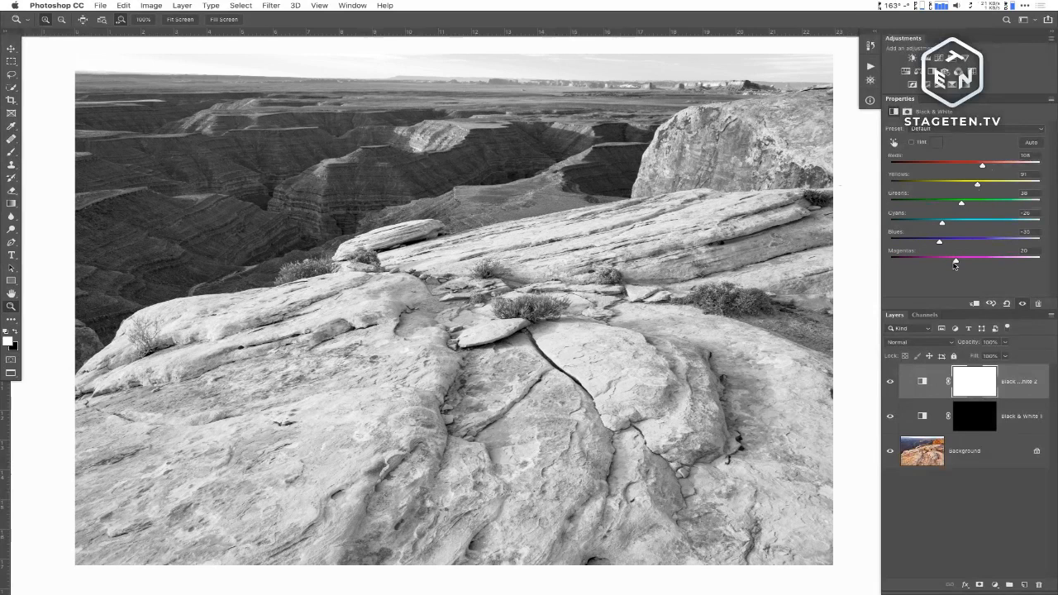
pyautogui.click(891, 381)
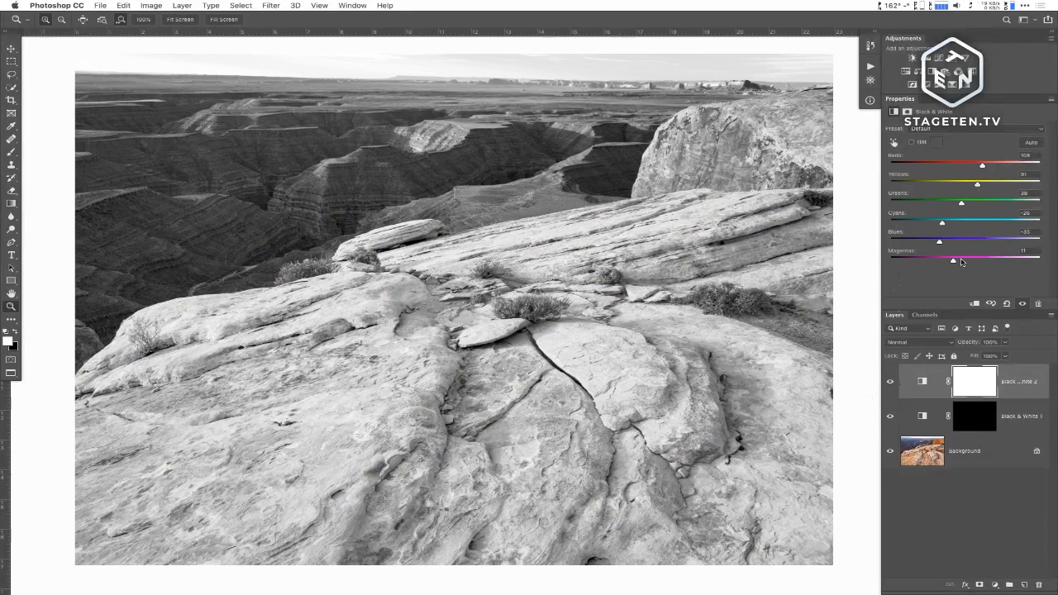
pyautogui.moveTo(952, 260); pyautogui.dragTo(965, 261)
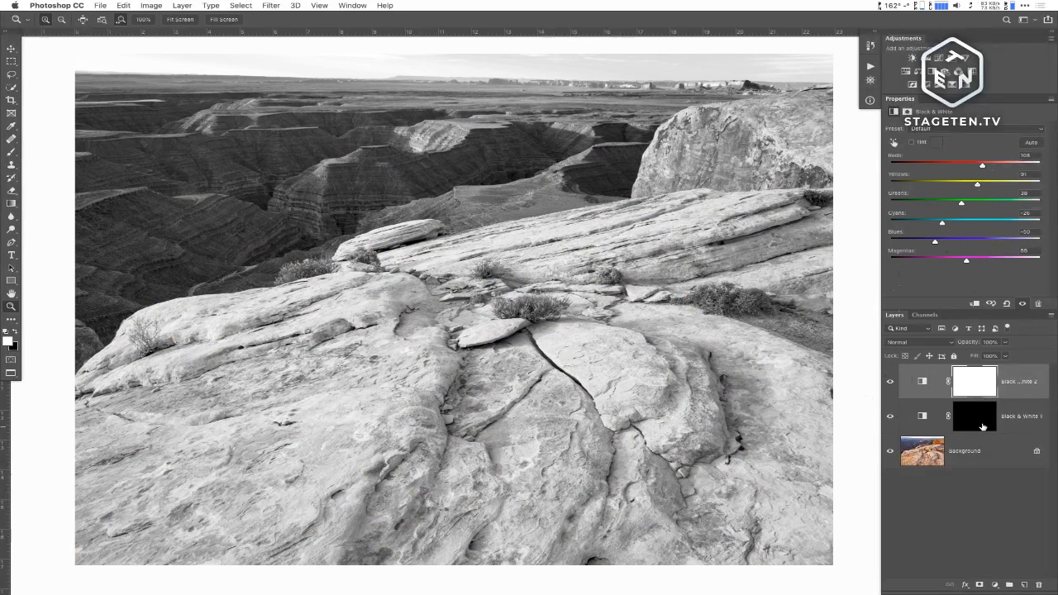
pyautogui.click(974, 381)
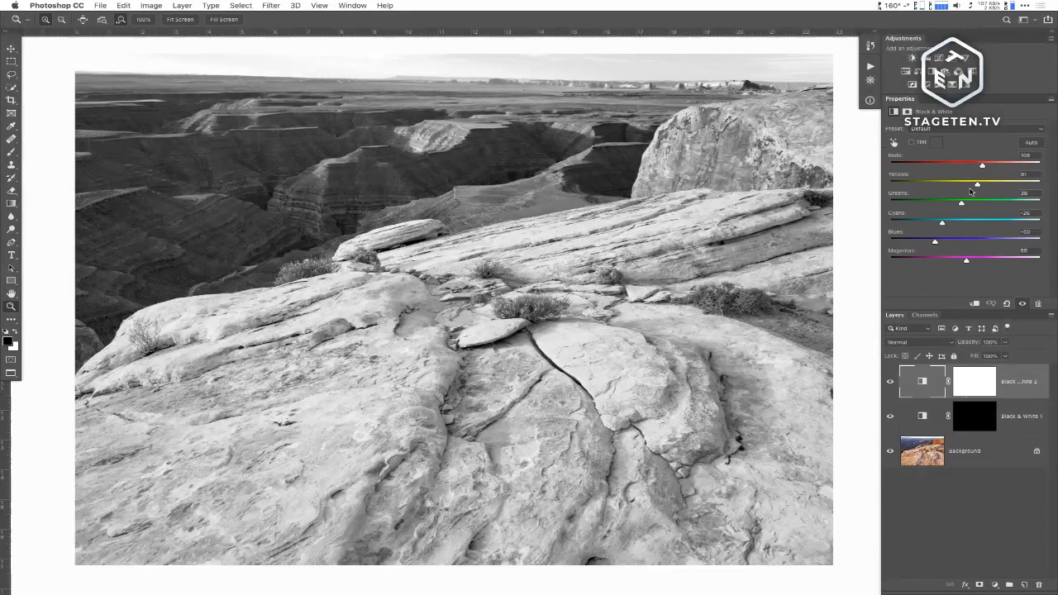
pyautogui.moveTo(982, 165); pyautogui.dragTo(975, 165)
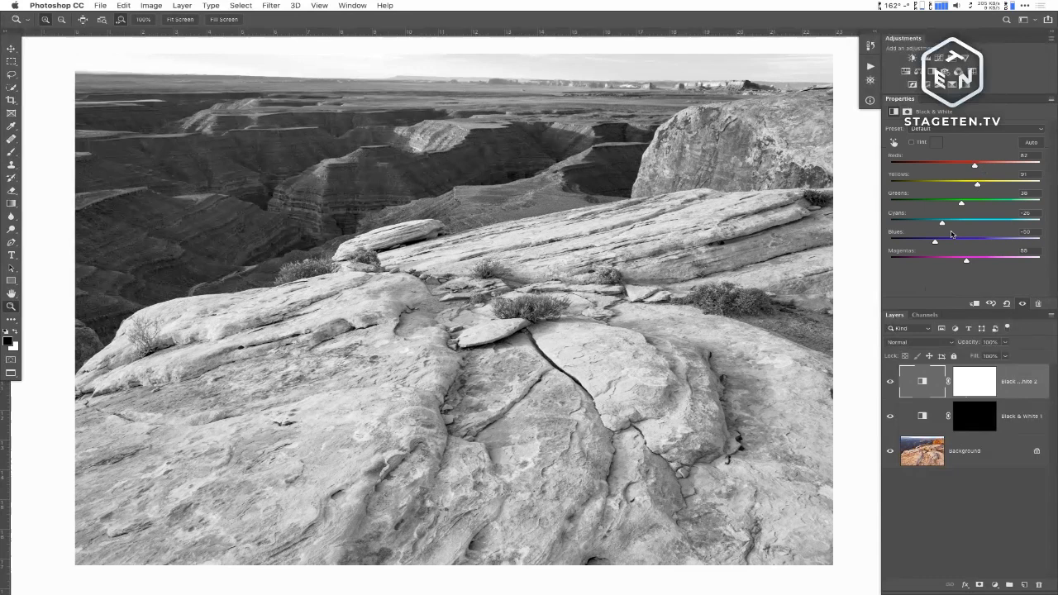
pyautogui.click(974, 416)
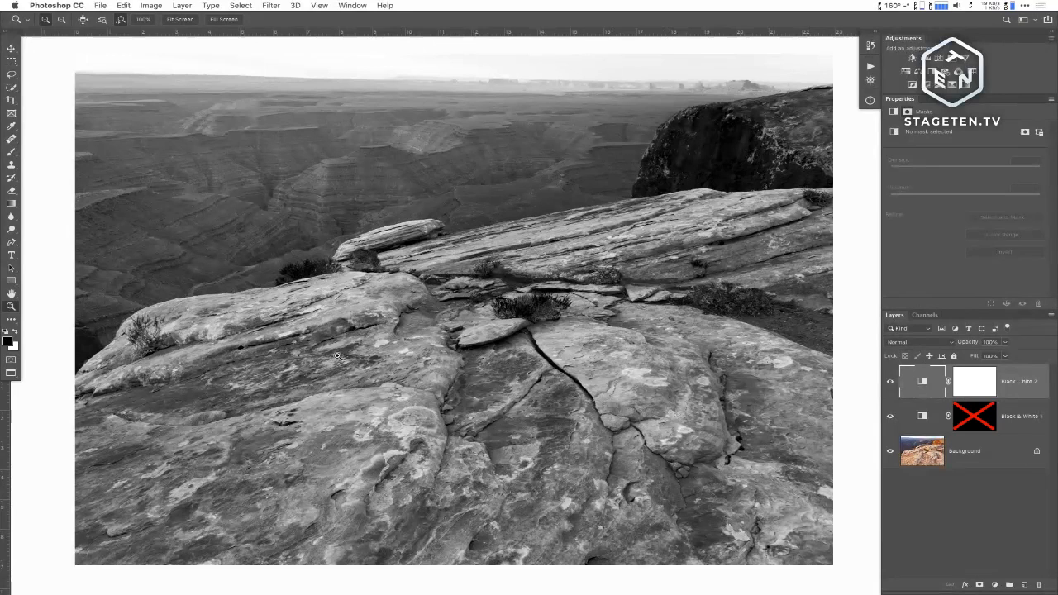
pyautogui.moveTo(539, 396)
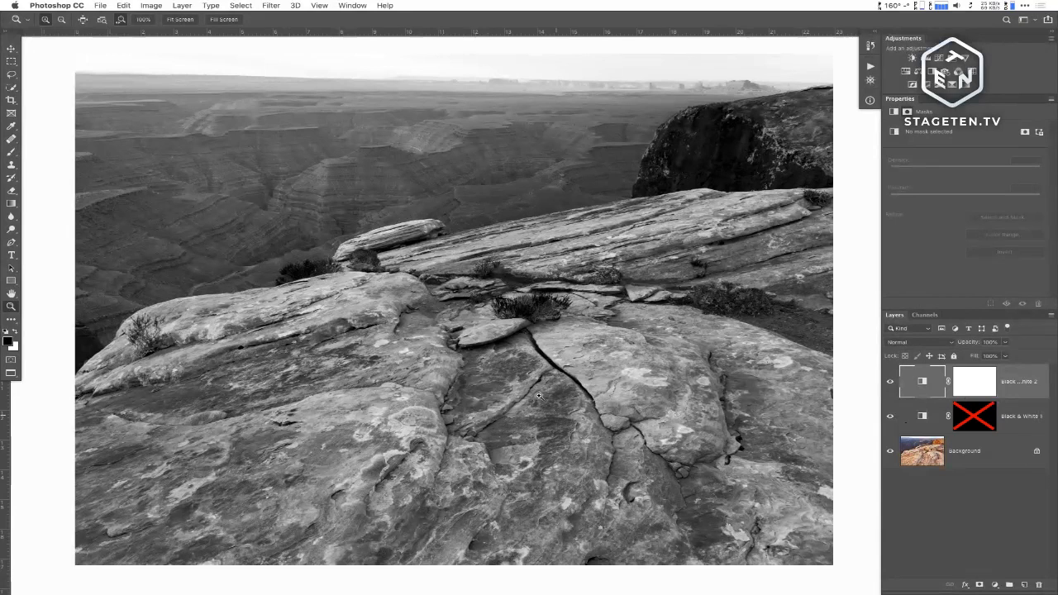
pyautogui.click(925, 315)
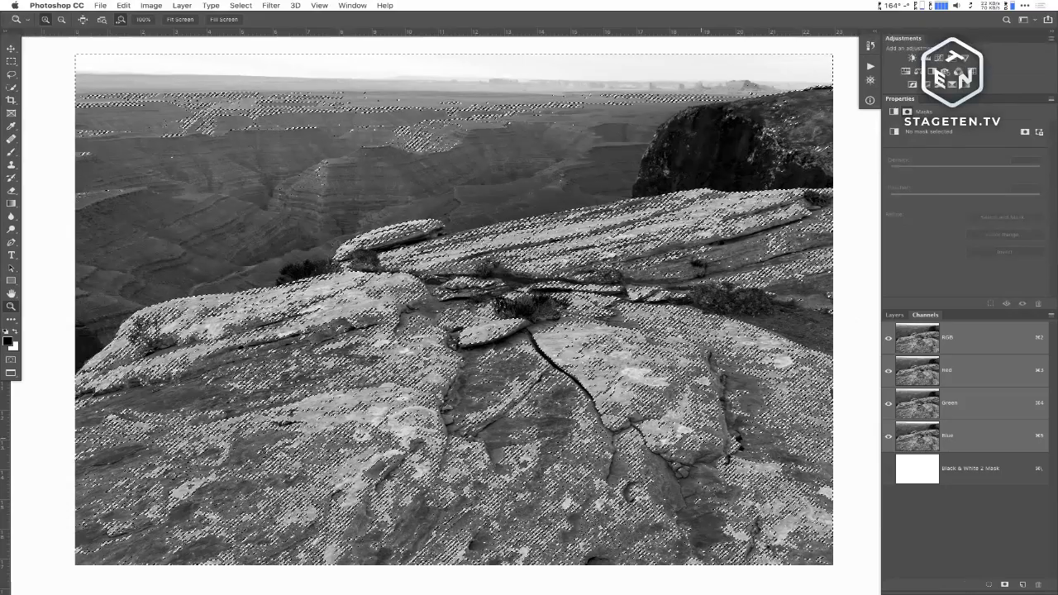
pyautogui.click(895, 315)
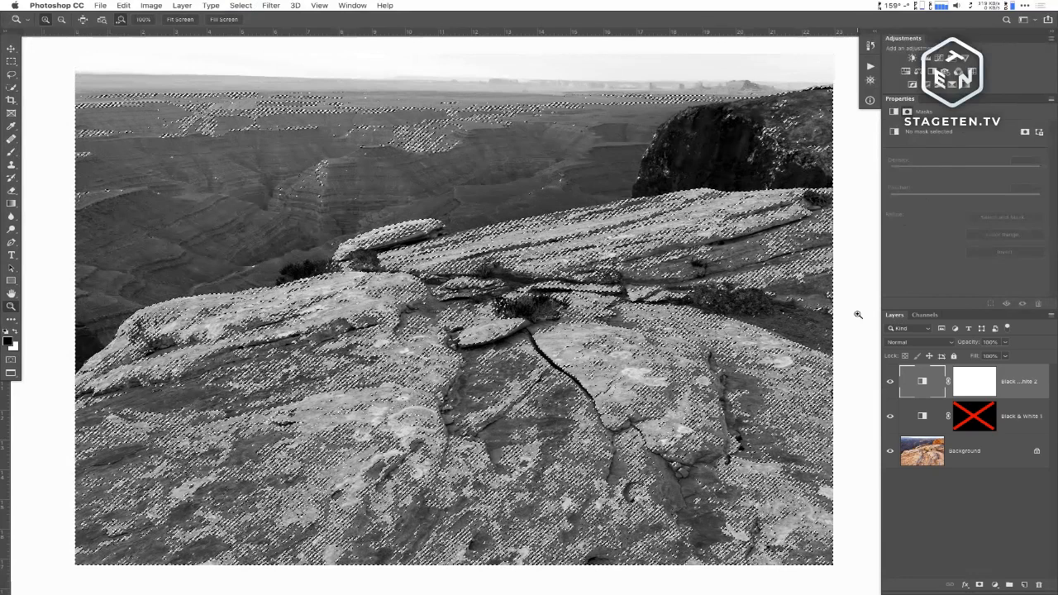
pyautogui.click(974, 416)
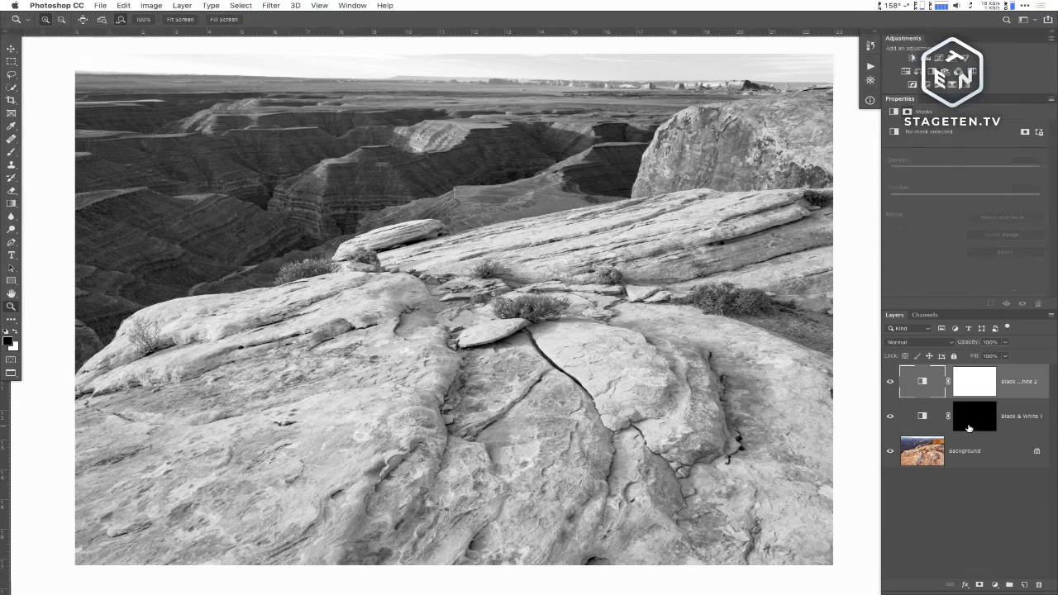
# Step: Target the Black & White 1 mask and toggle the top conversion's visibility to compare
pyautogui.click(974, 416)
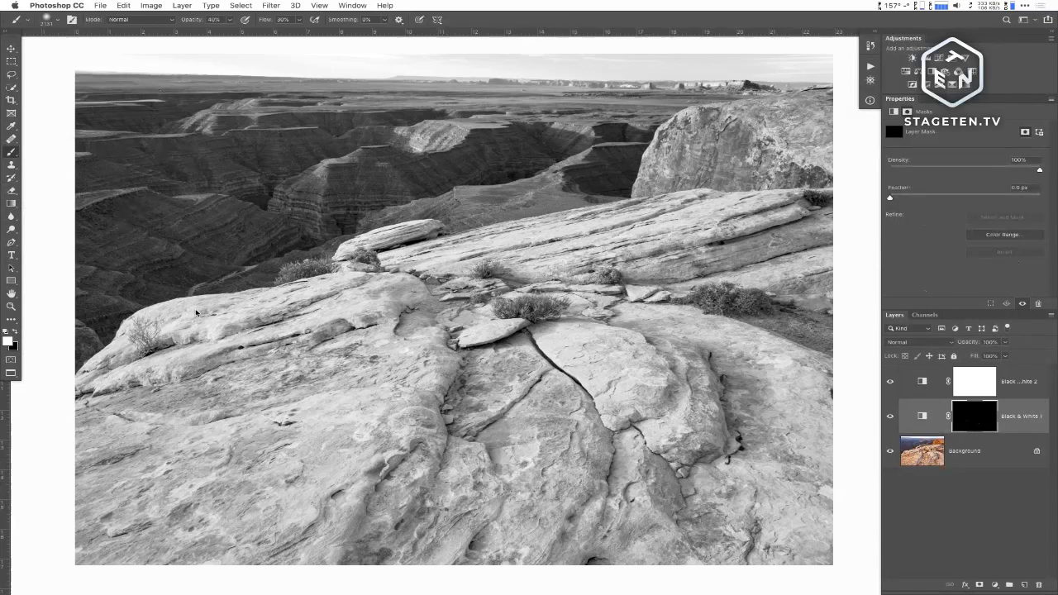
pyautogui.click(890, 381)
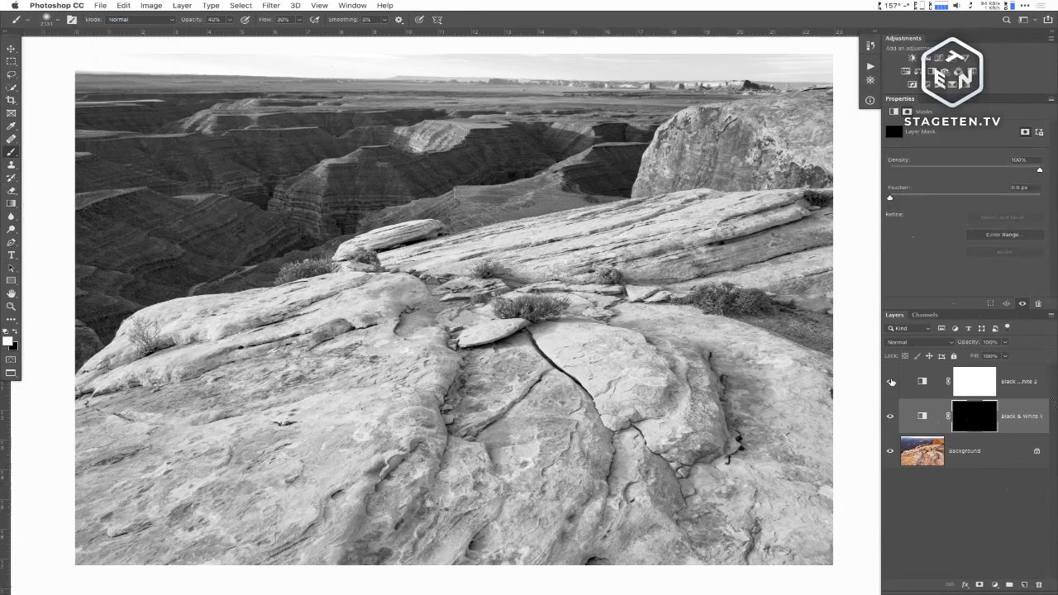
pyautogui.click(891, 381)
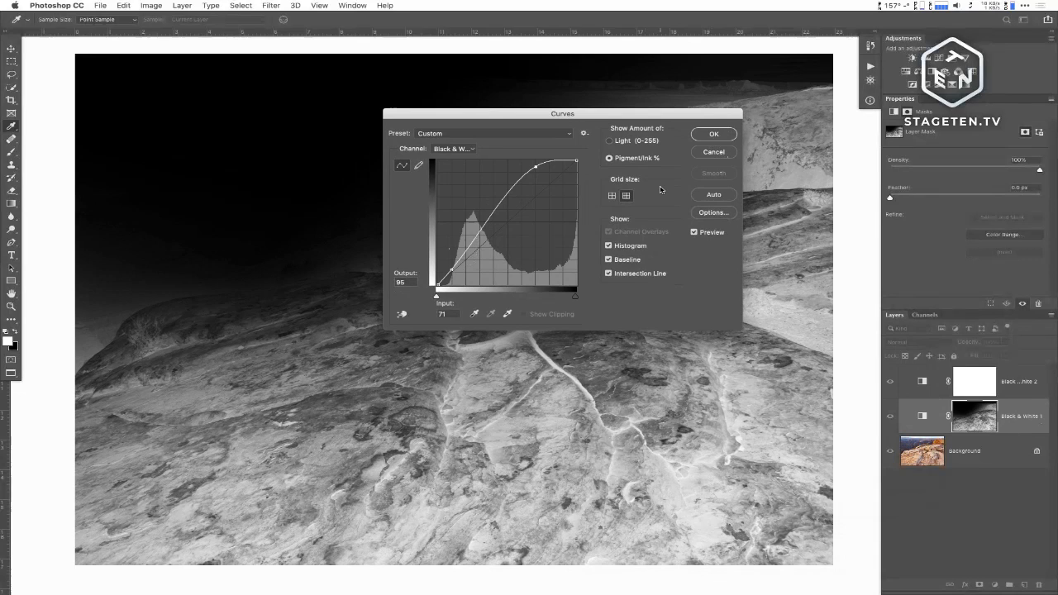
# Step: Apply an upward-bent curve to the Black & White 1 mask to brighten it
pyautogui.click(713, 134)
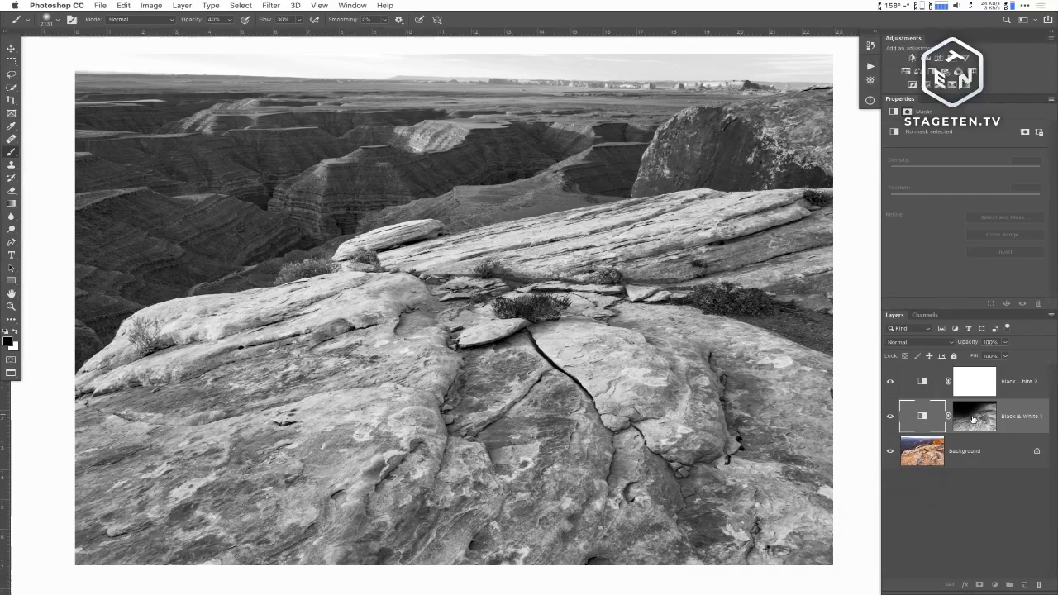
# Step: Target the Black & White 1 mask thumbnail for painting white over the foreground rocks
pyautogui.click(973, 416)
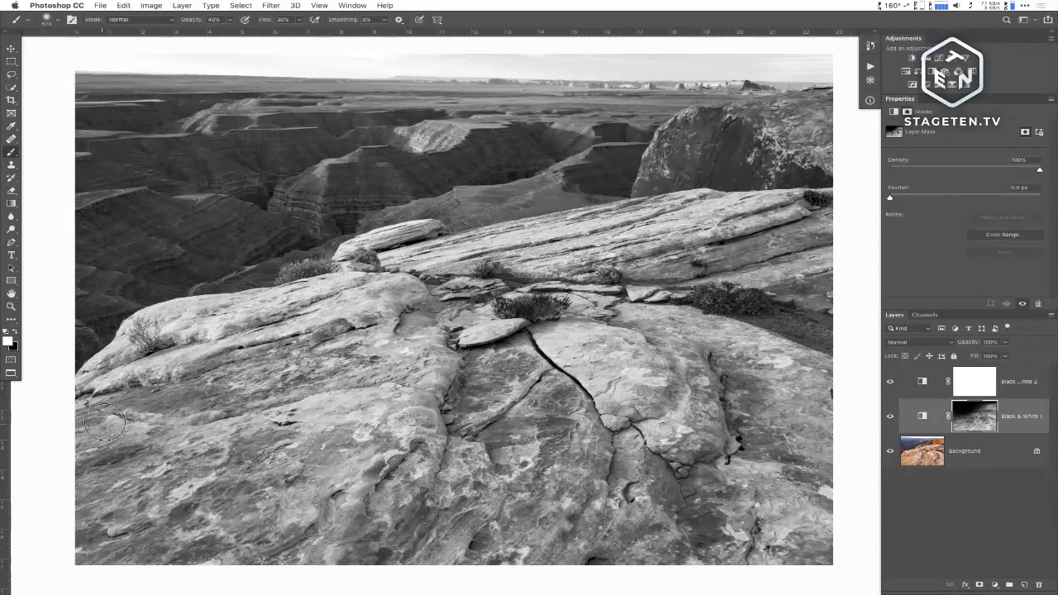
pyautogui.moveTo(744, 395)
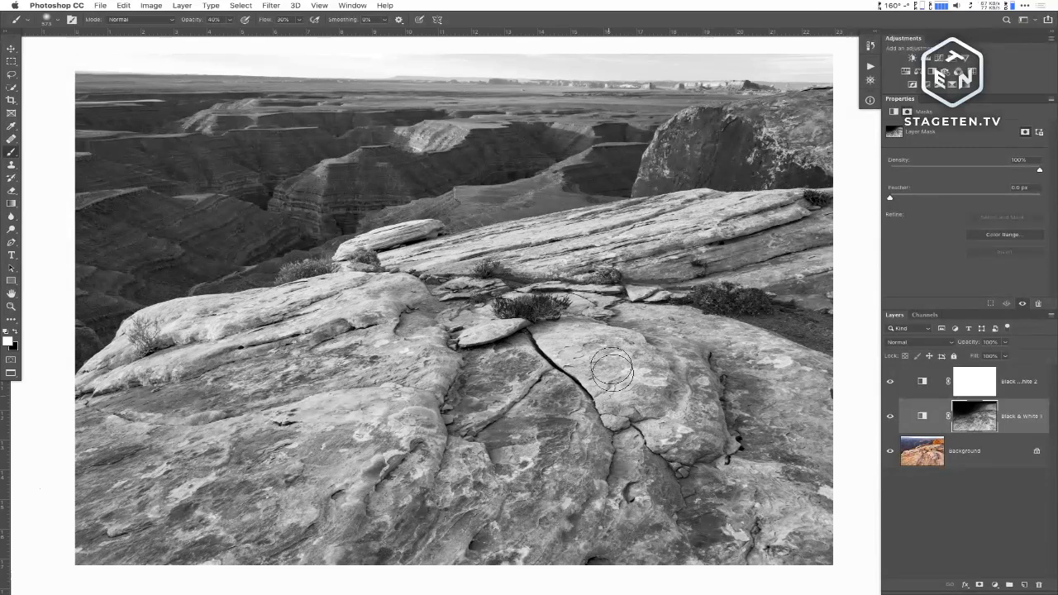
# Step: Paint black over the bush and nearby rock in the Black & White 1 mask
pyautogui.click(11, 306)
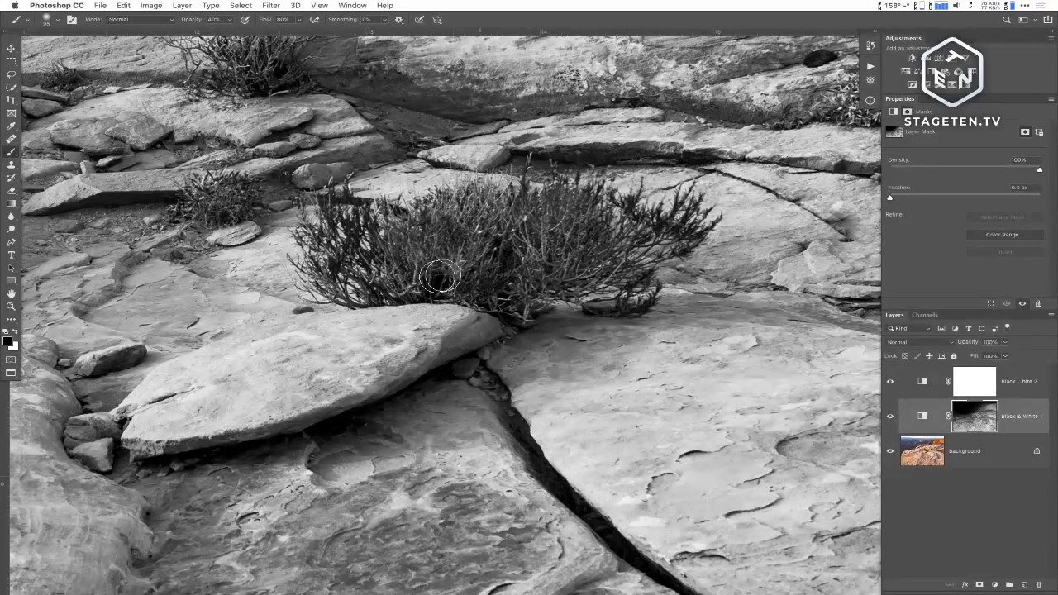
pyautogui.moveTo(438, 277); pyautogui.dragTo(626, 285)
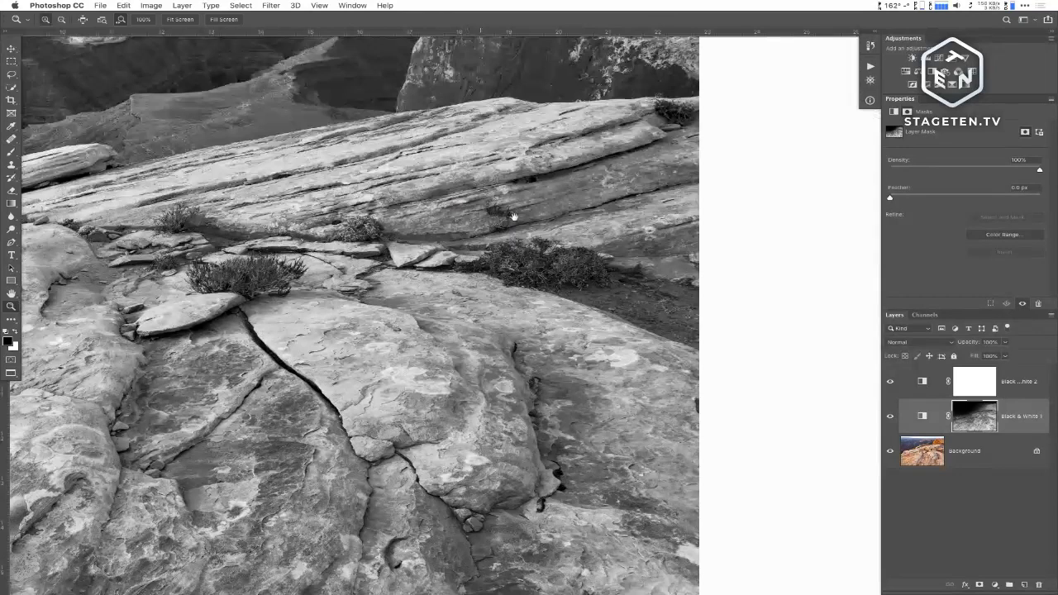
# Step: Touch up the Black & White 1 mask in mask-only view at 70% brush opacity, then return to the image
pyautogui.click(974, 416)
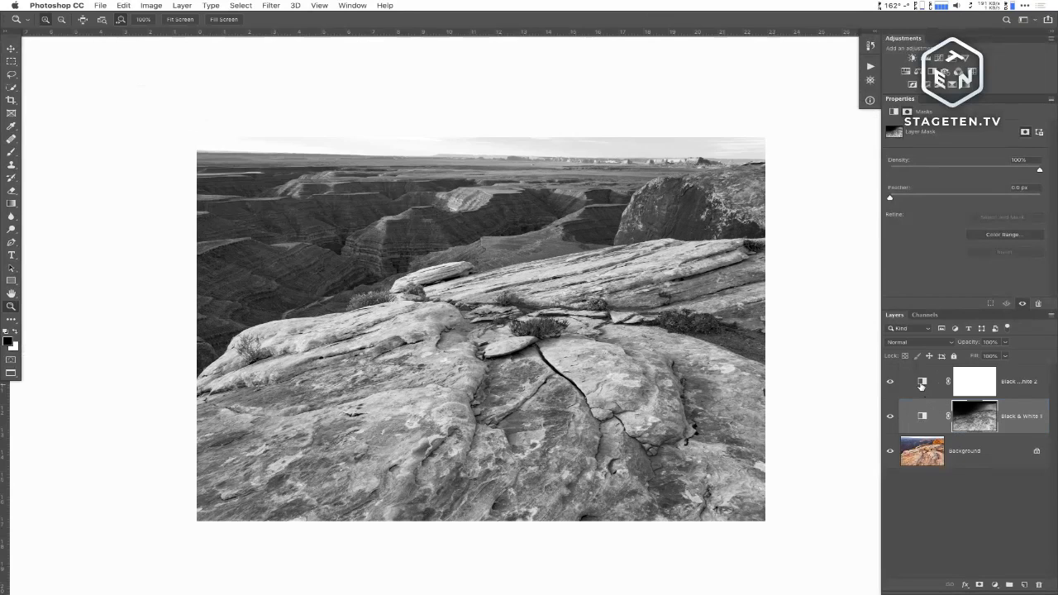
pyautogui.click(11, 139)
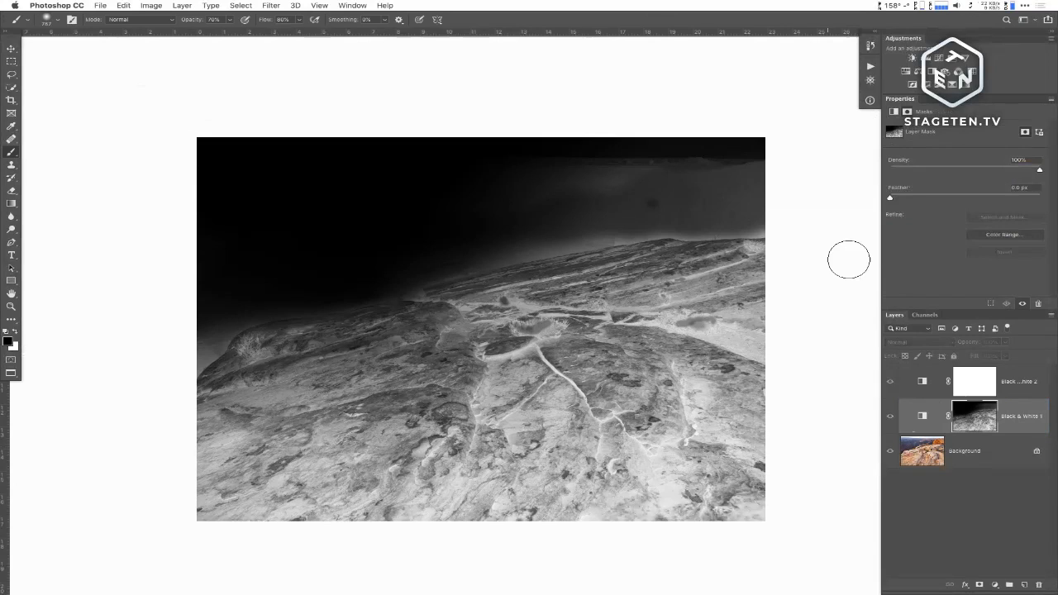
pyautogui.click(891, 416)
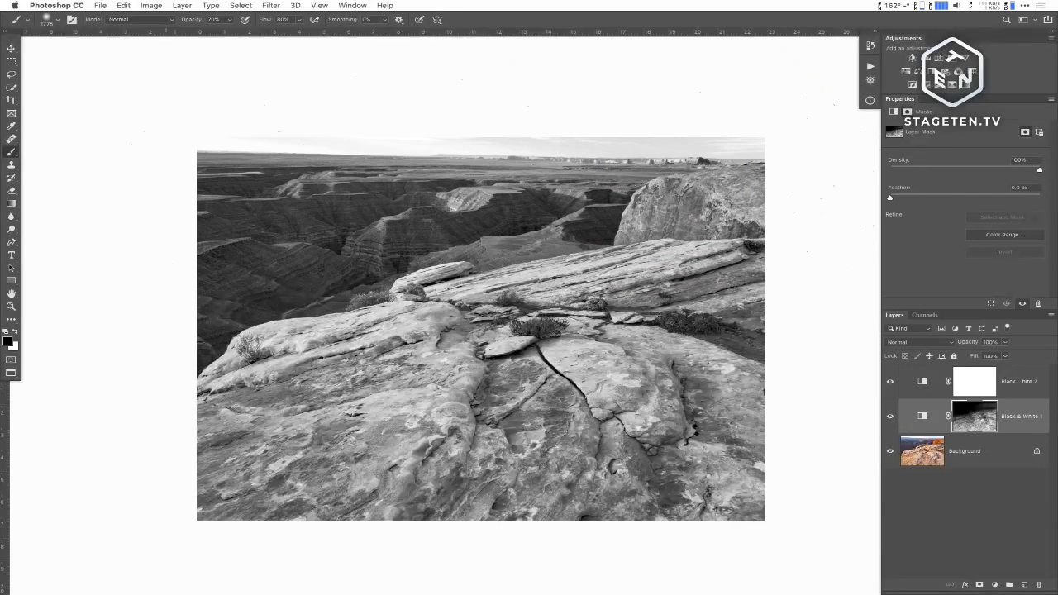
pyautogui.click(974, 416)
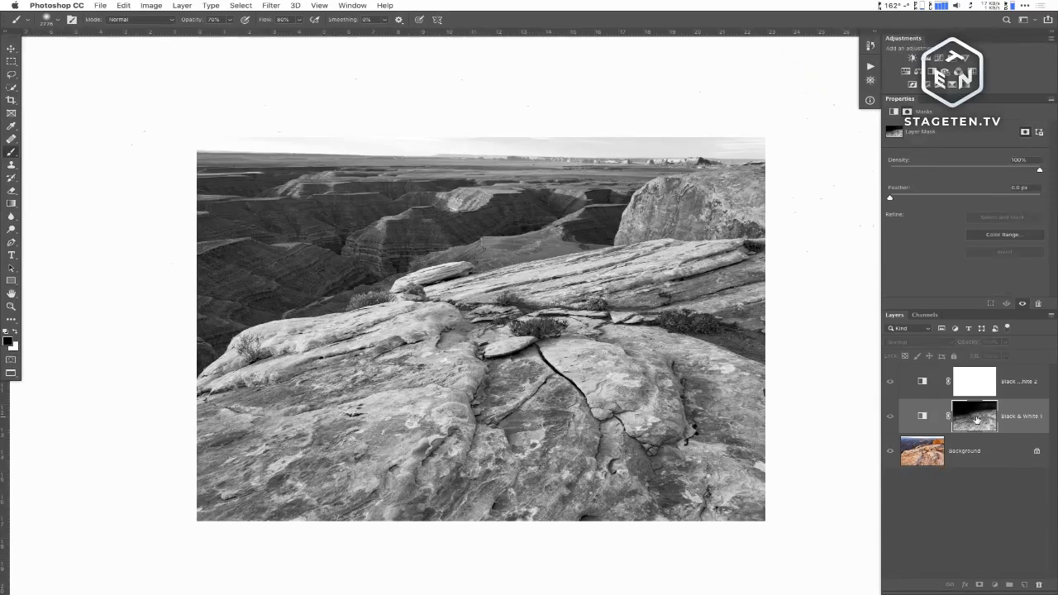
# Step: Flatten the black-and-white result into the Background and add a straight Curves 1 layer
pyautogui.click(891, 416)
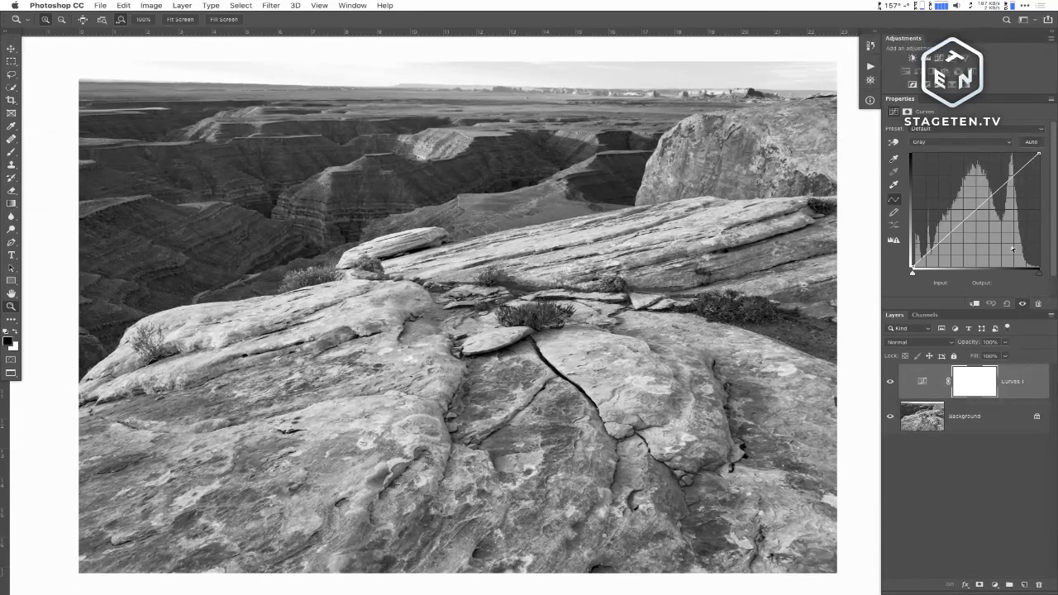
pyautogui.press('tab')
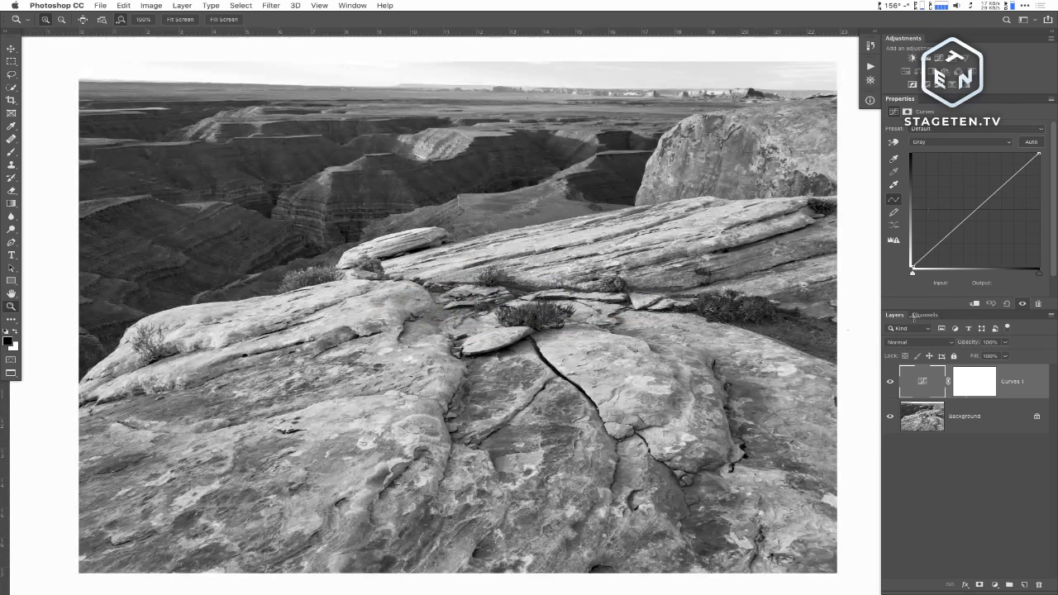
# Step: Hide Curves 1, add a brightening Curves 2 layer, compare it on/off, and target its mask
pyautogui.click(917, 341)
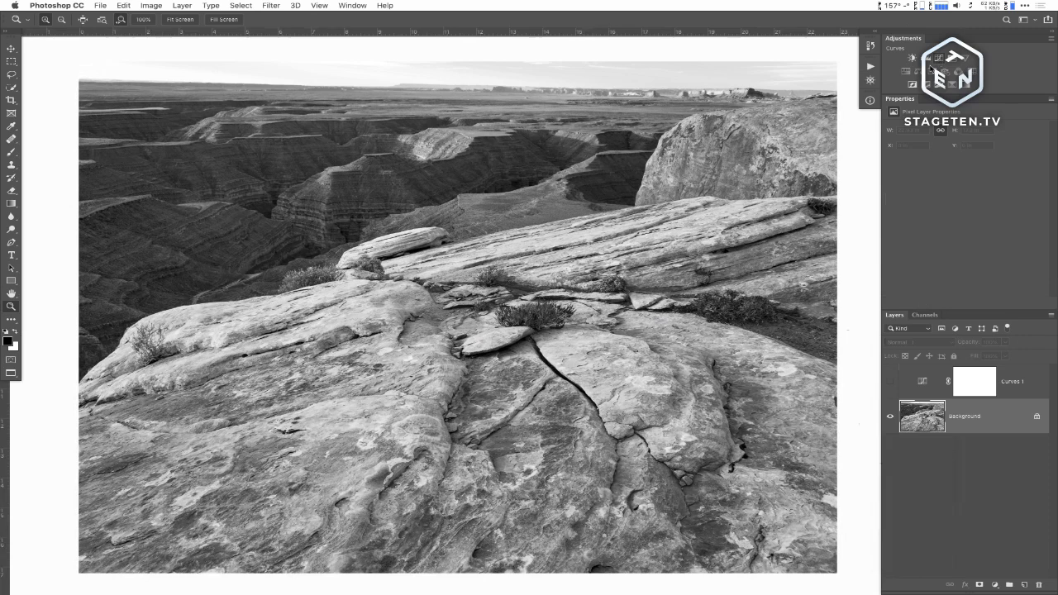
pyautogui.click(913, 58)
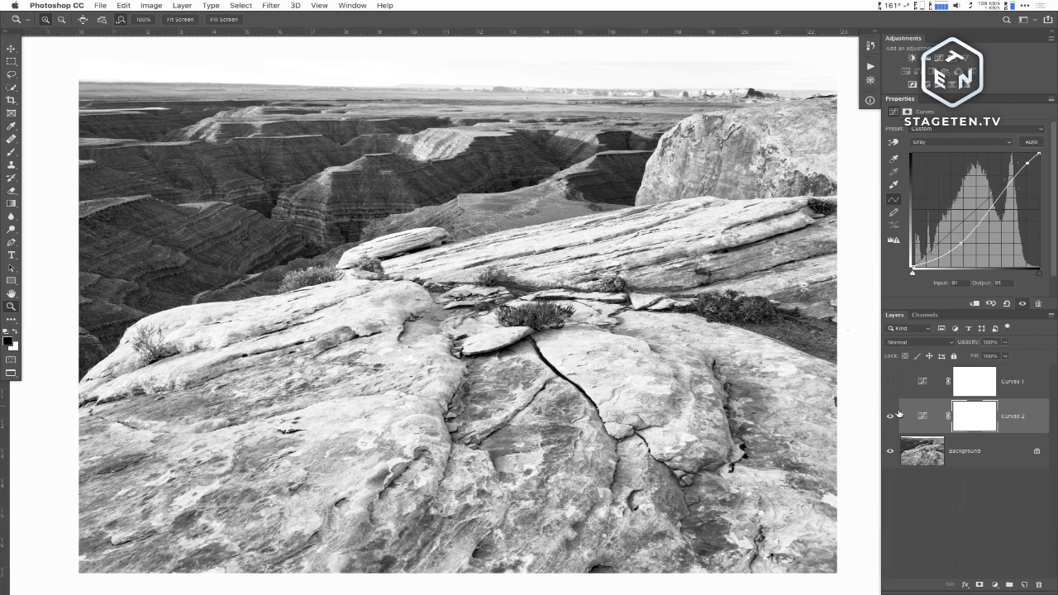
pyautogui.click(890, 416)
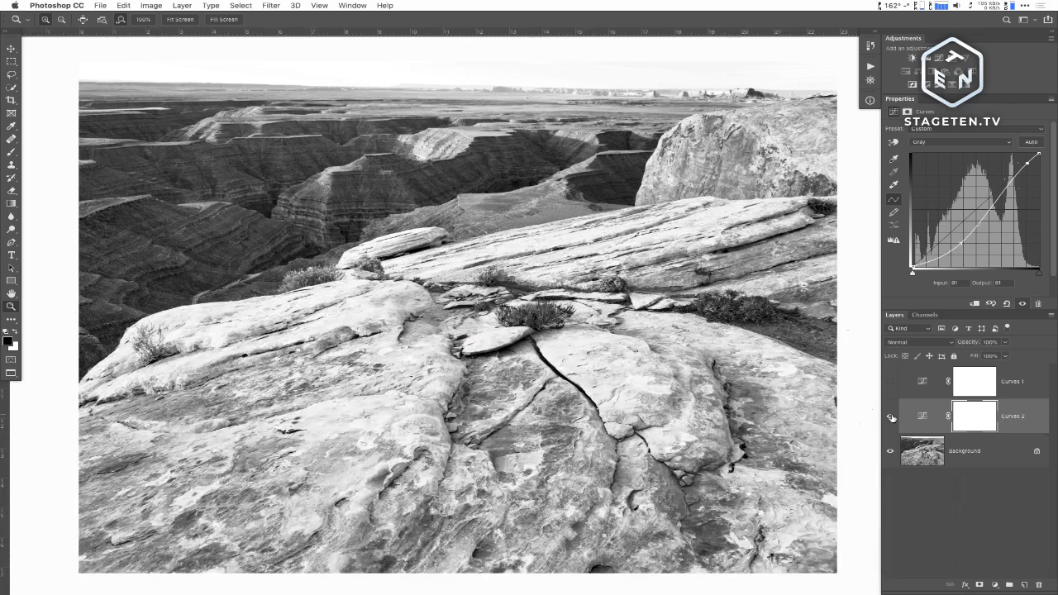
pyautogui.click(891, 418)
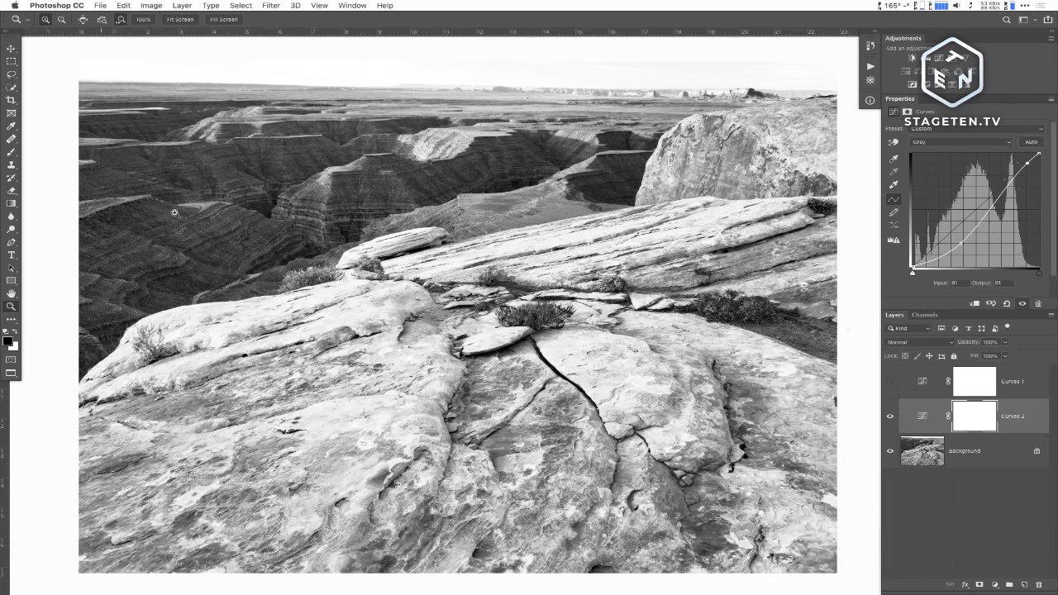
pyautogui.click(974, 416)
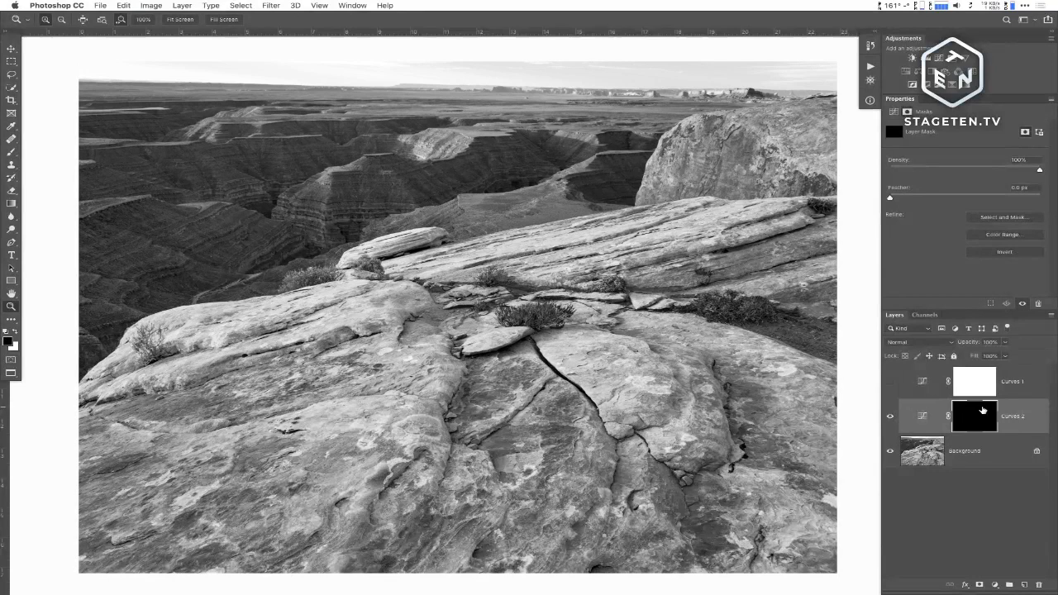
pyautogui.moveTo(755, 160)
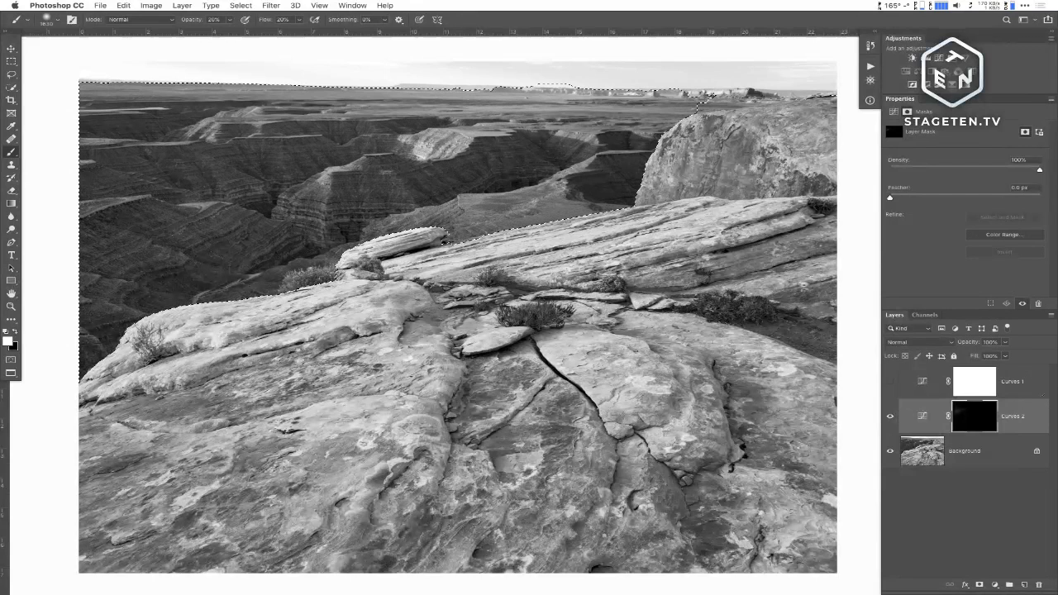
# Step: Open the Channels panel after selecting the distant canyon along the rock edge
pyautogui.click(925, 315)
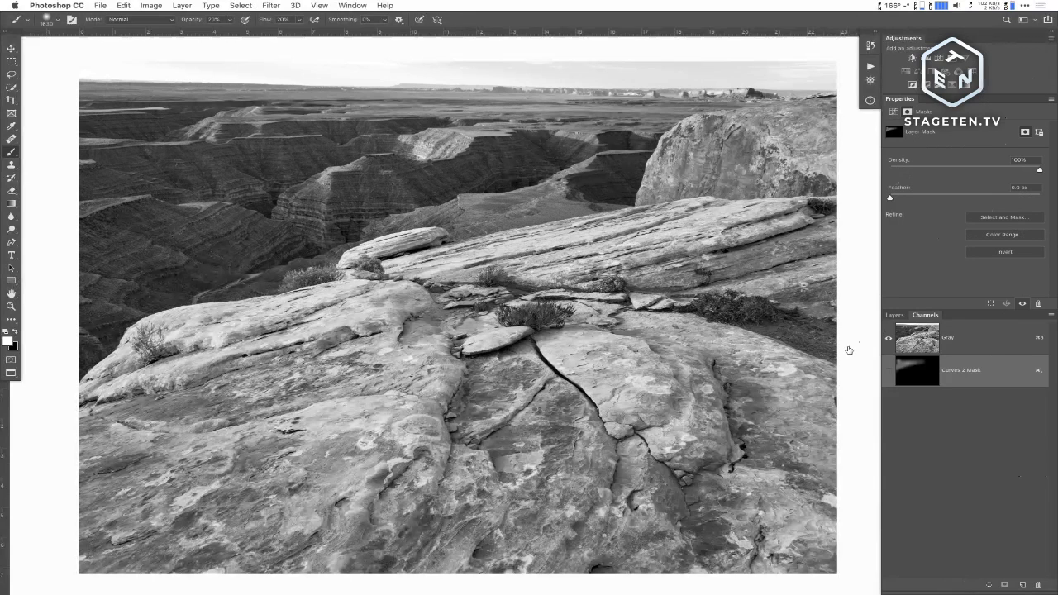
pyautogui.moveTo(211, 143)
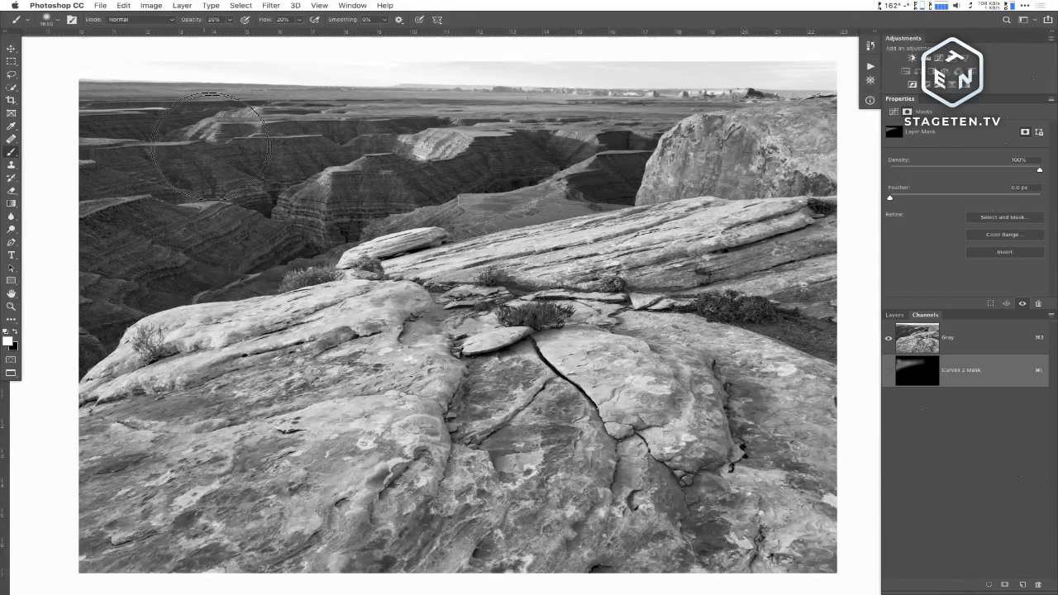
pyautogui.moveTo(128, 194)
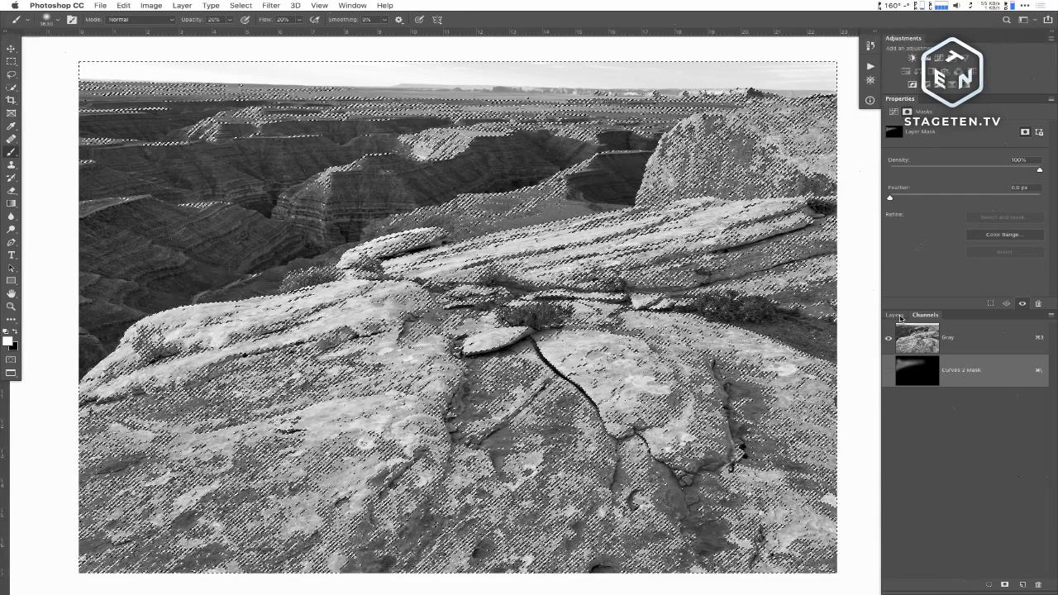
# Step: Return to the Layers panel with the Gray channel luminosity selection still active
pyautogui.click(893, 314)
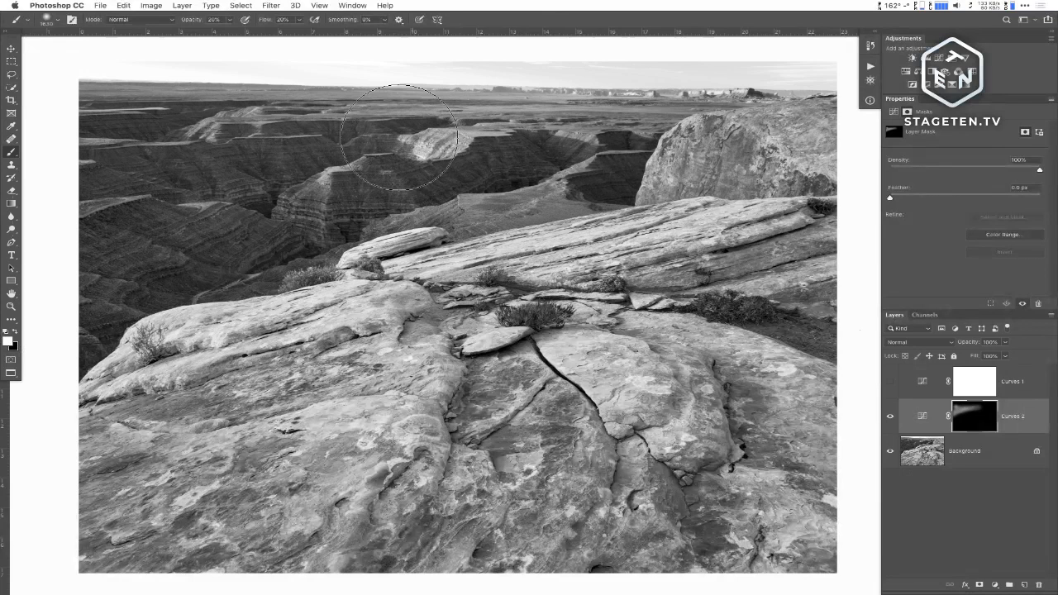
pyautogui.moveTo(434, 161)
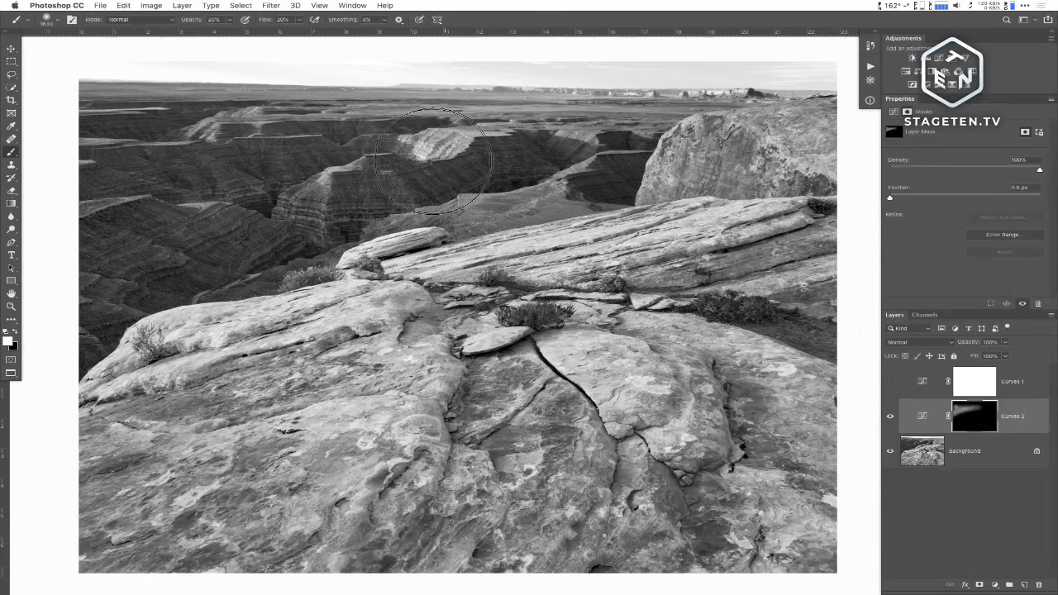
pyautogui.moveTo(682, 145)
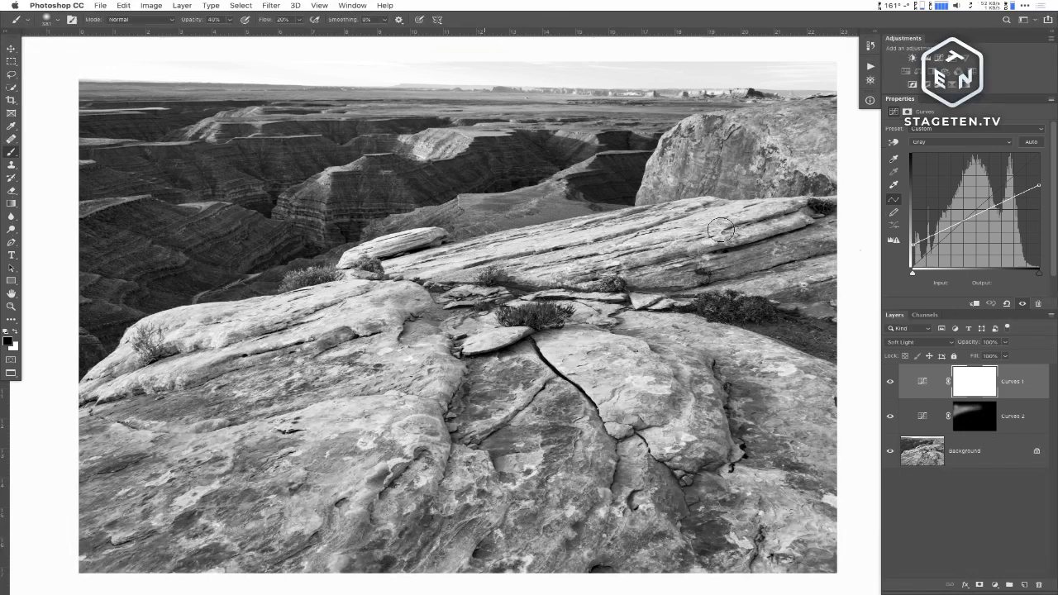
# Step: Paste the canyon photo's luminosity into the Curves 1 mask, then compare the effect on and off
pyautogui.click(869, 46)
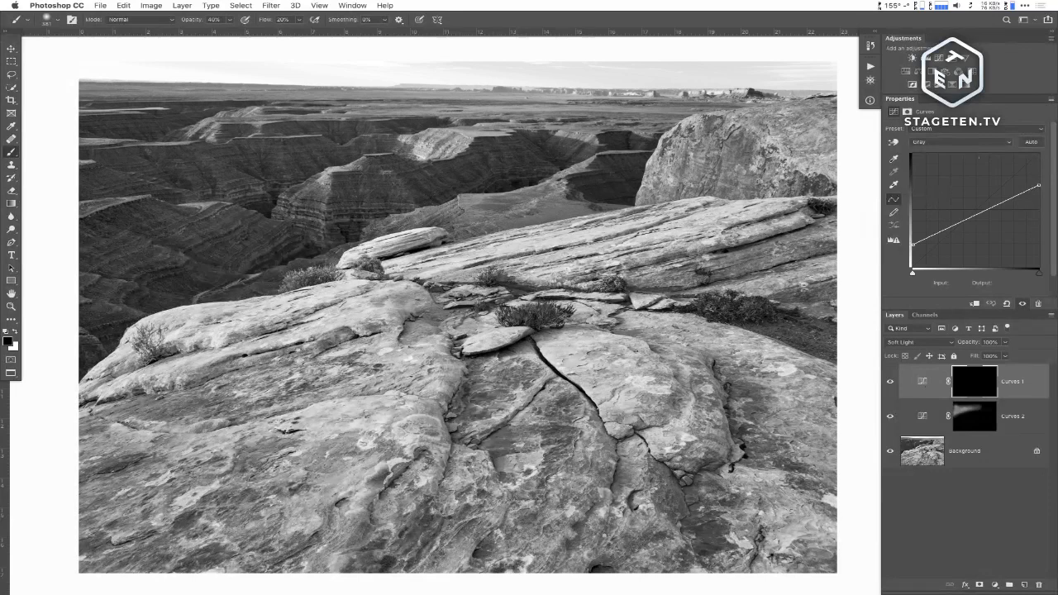
pyautogui.click(974, 381)
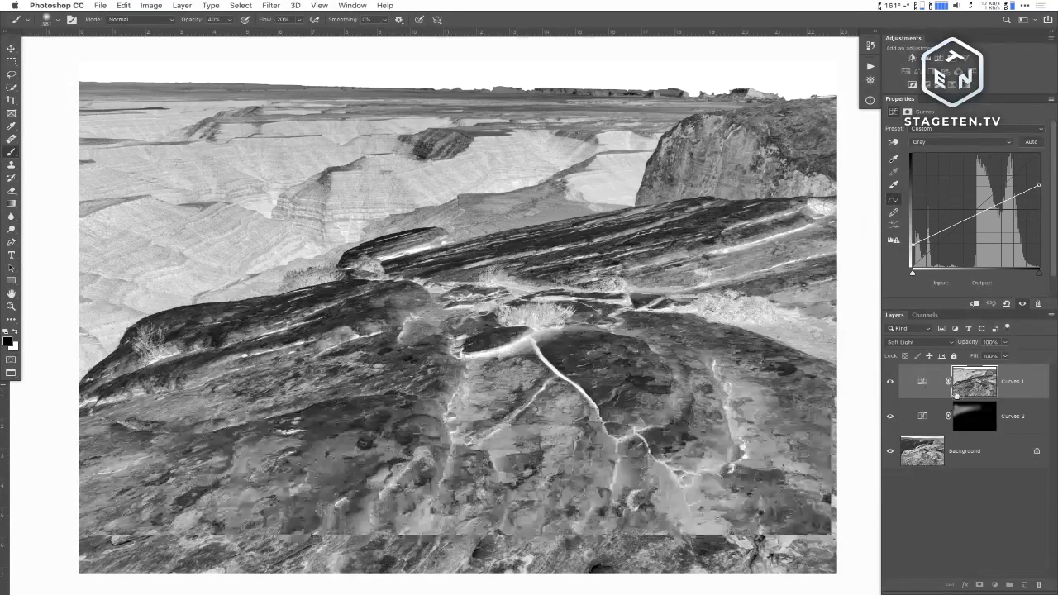
pyautogui.click(890, 381)
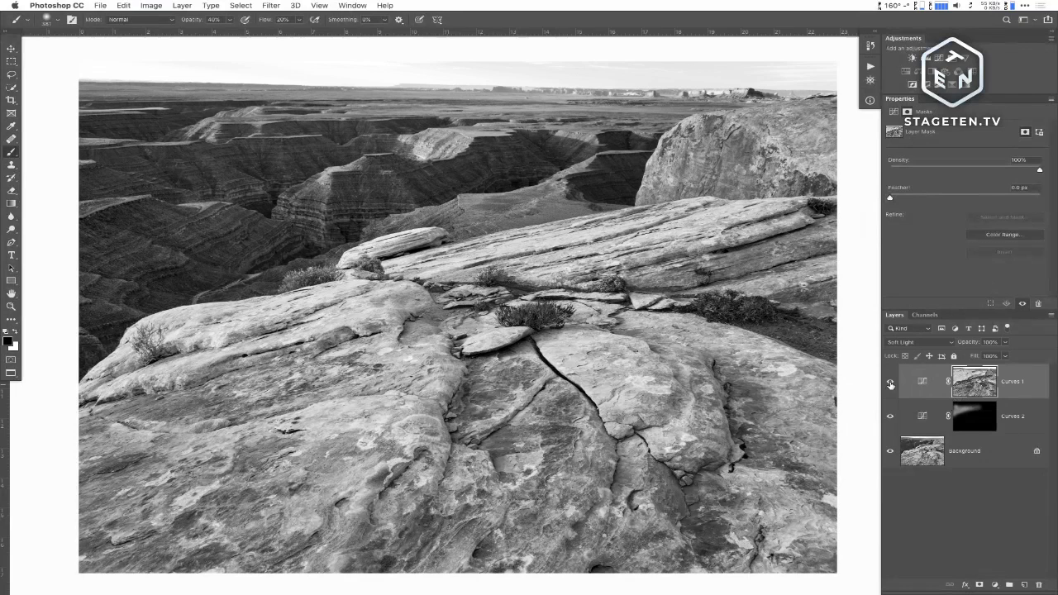
pyautogui.click(891, 381)
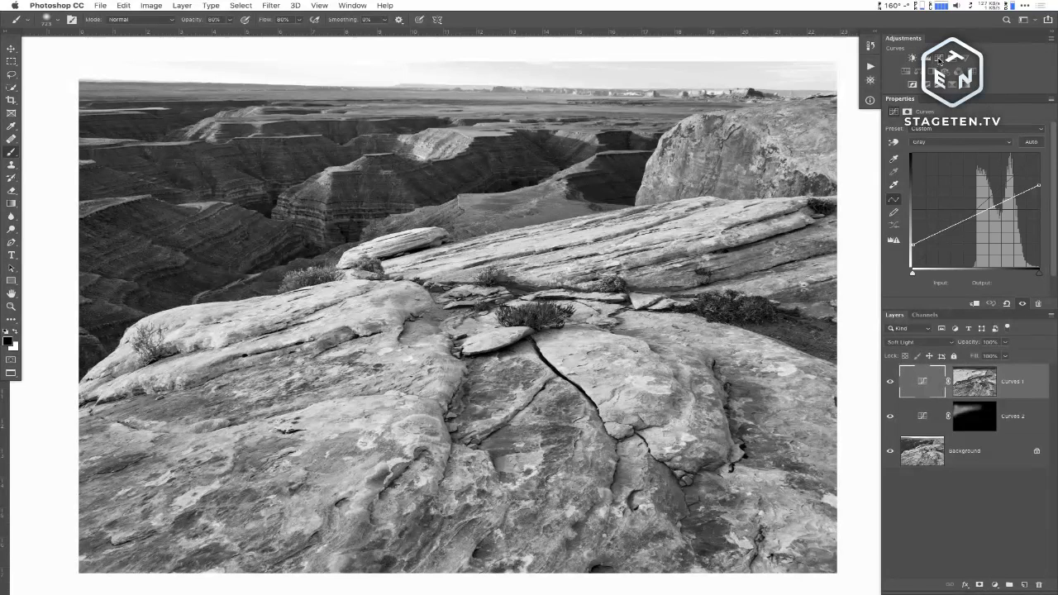
# Step: Add Curves 3 in Multiply with a steep darkening curve and an inverted black mask
pyautogui.click(916, 342)
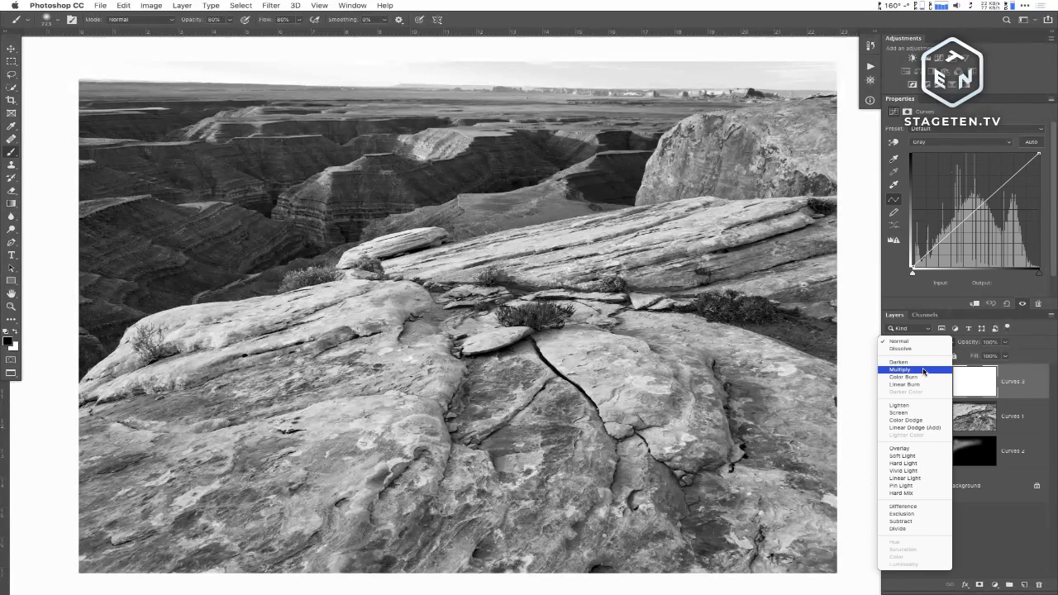
pyautogui.click(900, 370)
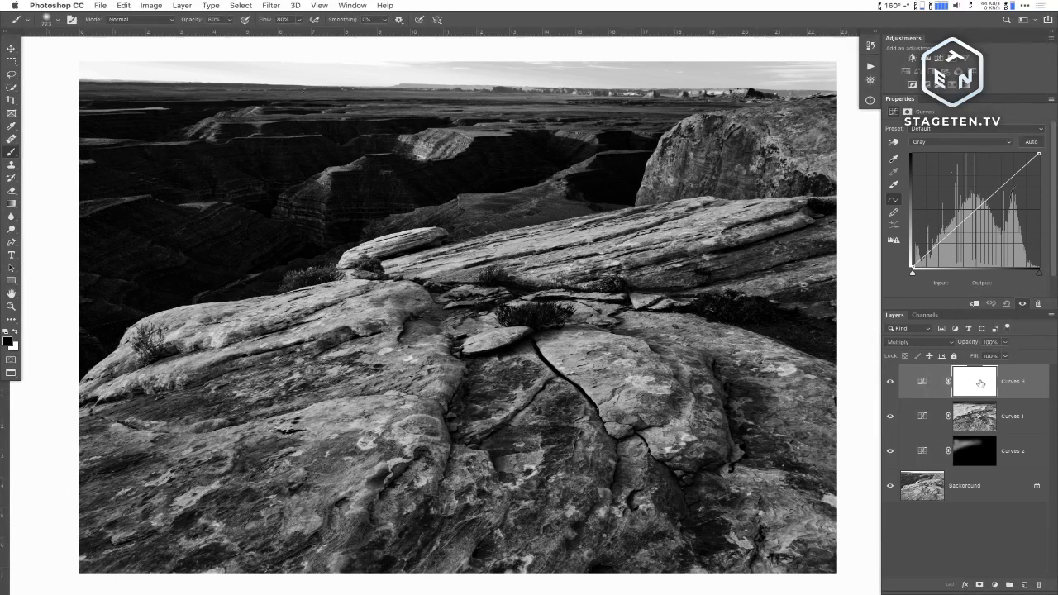
pyautogui.moveTo(976, 219); pyautogui.dragTo(988, 169)
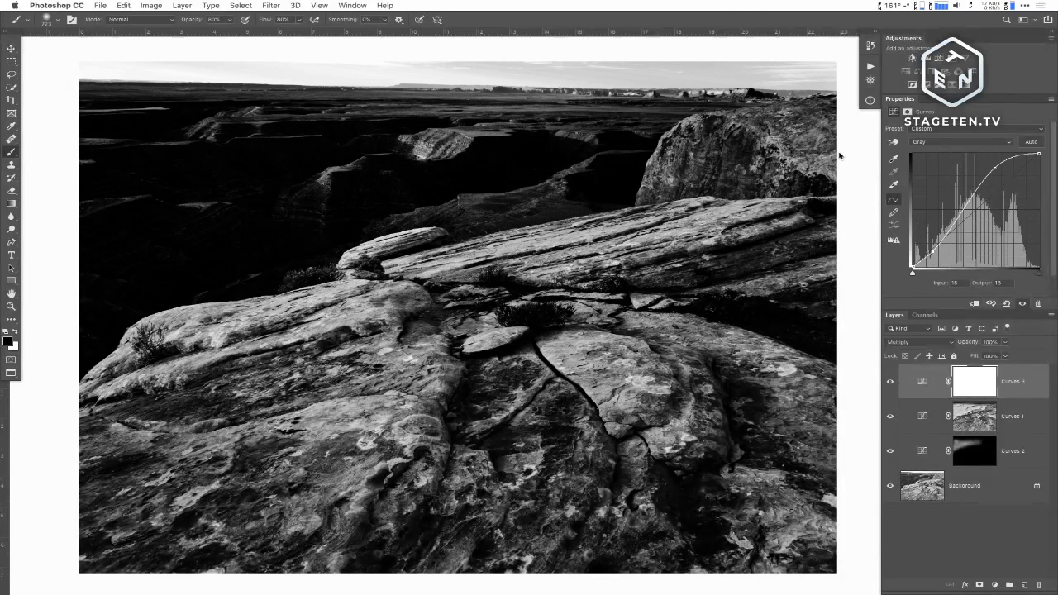
pyautogui.click(974, 382)
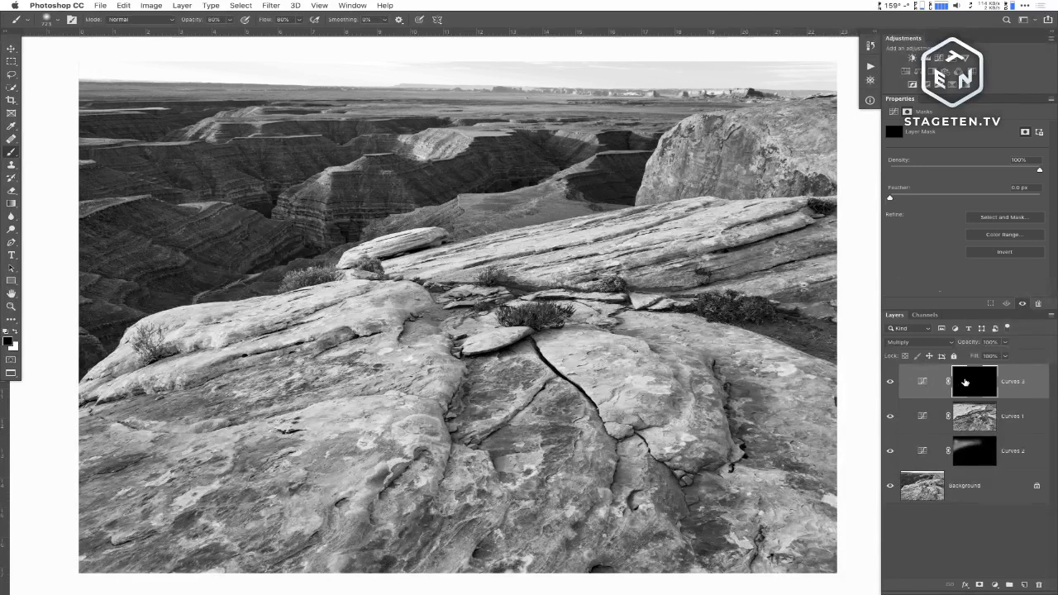
# Step: Target the Multiply Curves 3 layer mask for painting
pyautogui.click(926, 315)
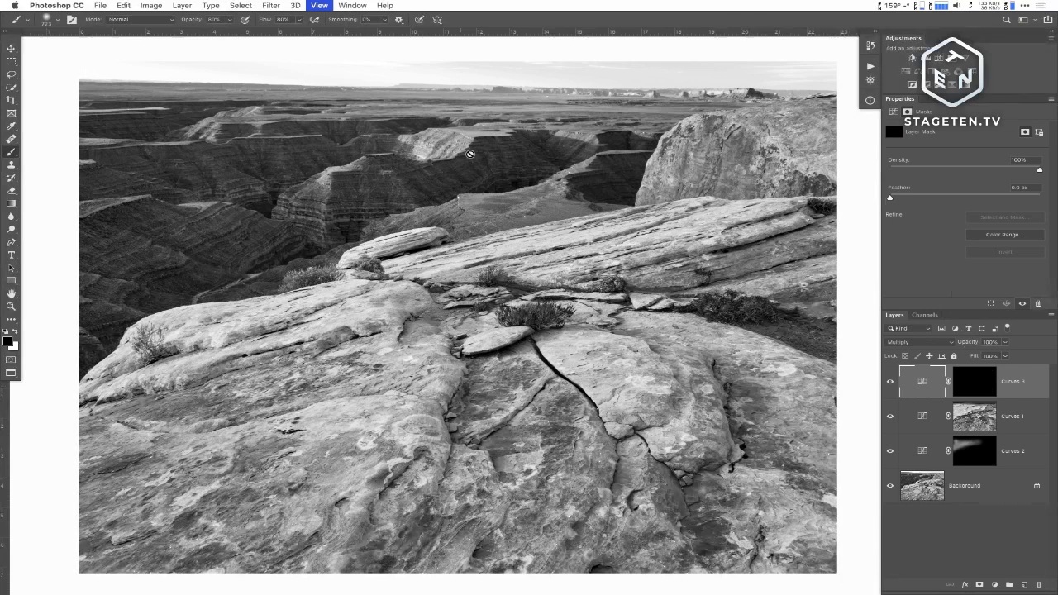
pyautogui.moveTo(275, 58)
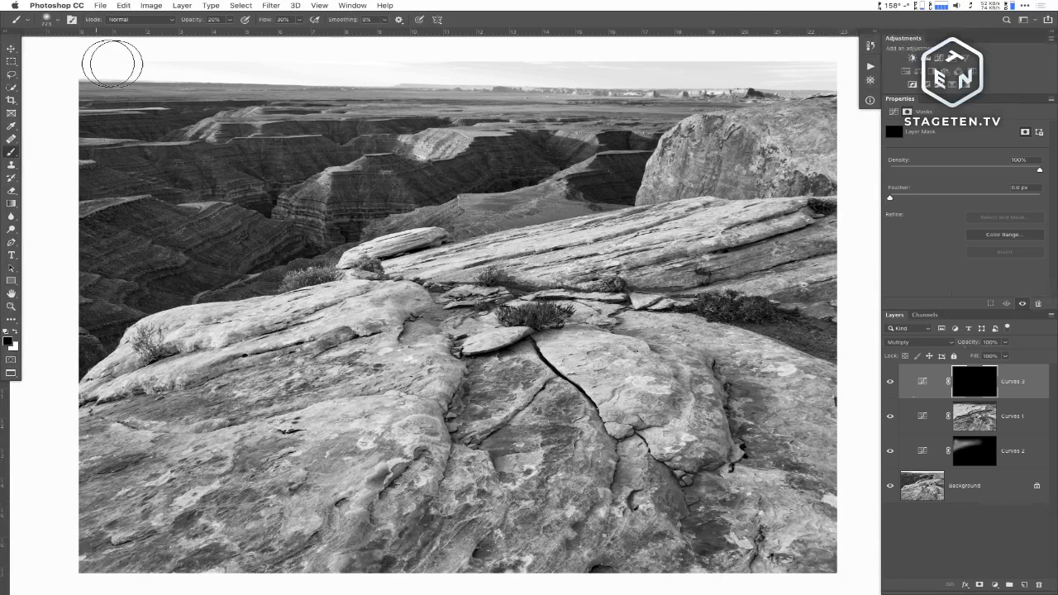
pyautogui.moveTo(834, 62)
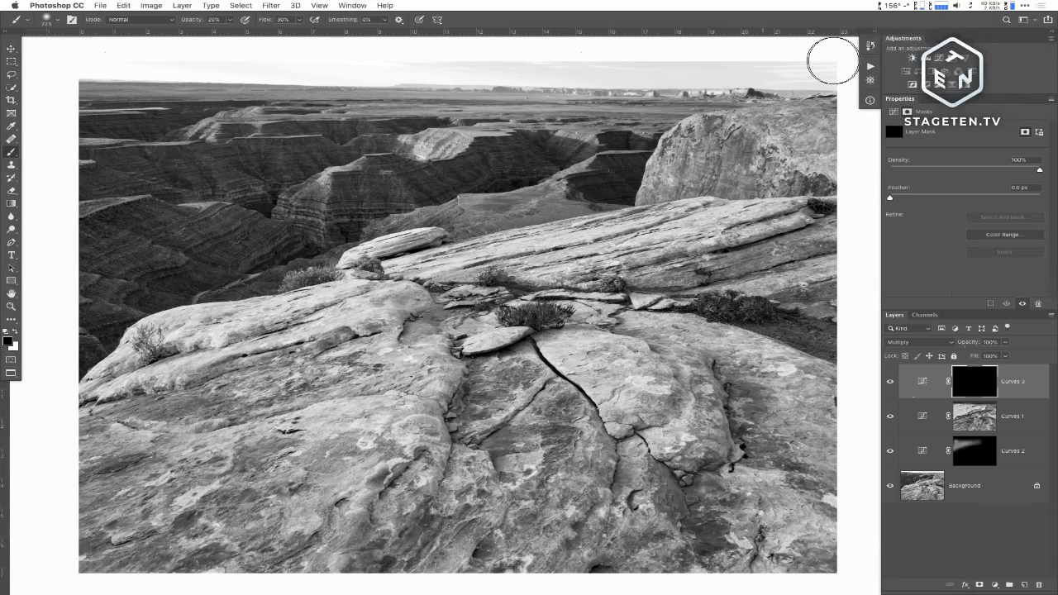
pyautogui.moveTo(56, 103)
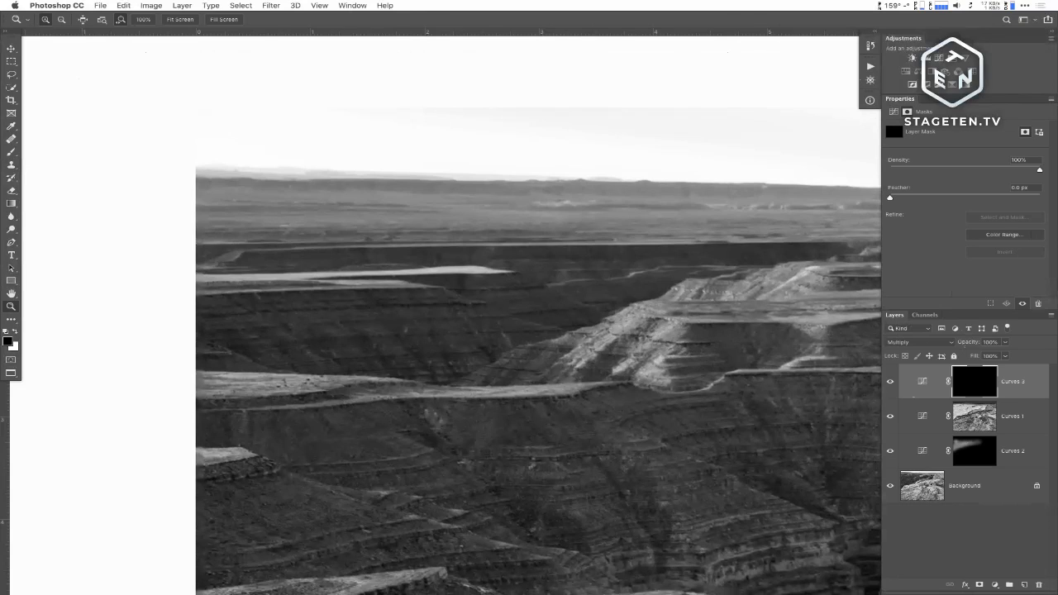
# Step: Paint white on the Curves 3 mask over the distant horizon with the Brush
pyautogui.click(12, 138)
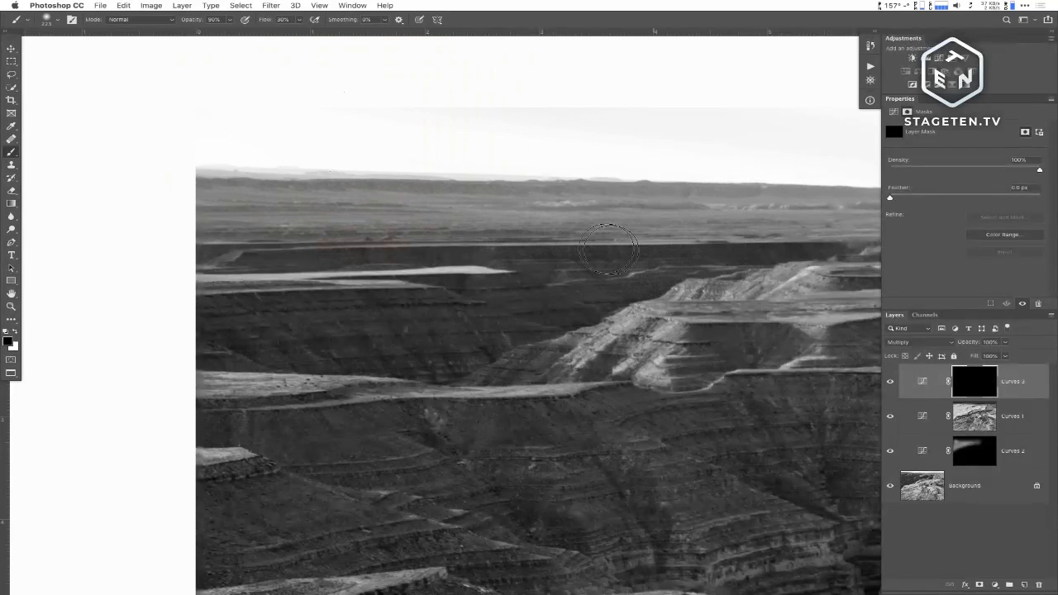
pyautogui.click(974, 381)
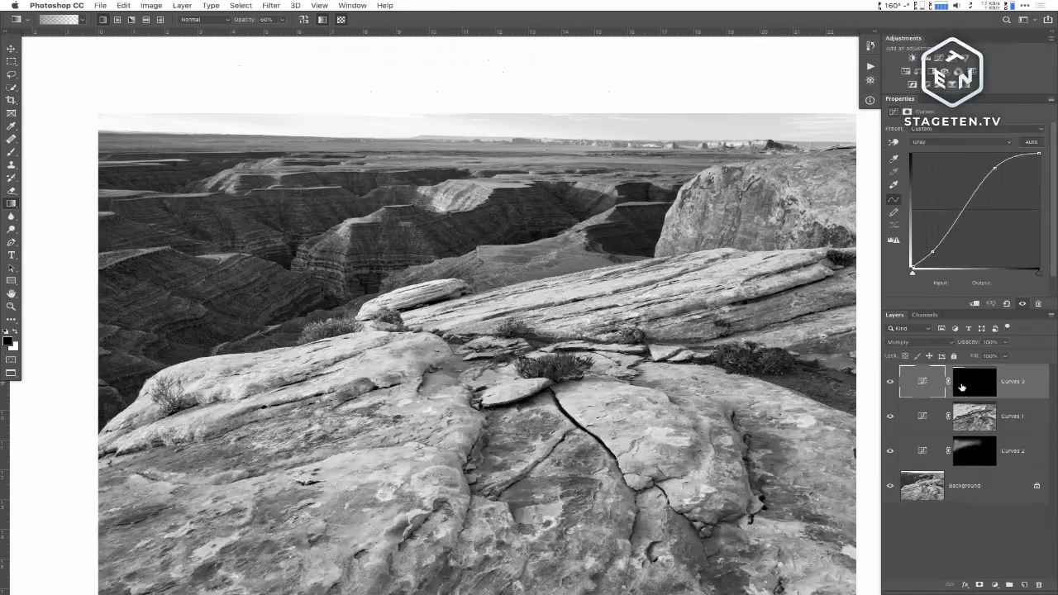
# Step: Select the Curves 3 mask and add white along the photo's top edge
pyautogui.click(975, 381)
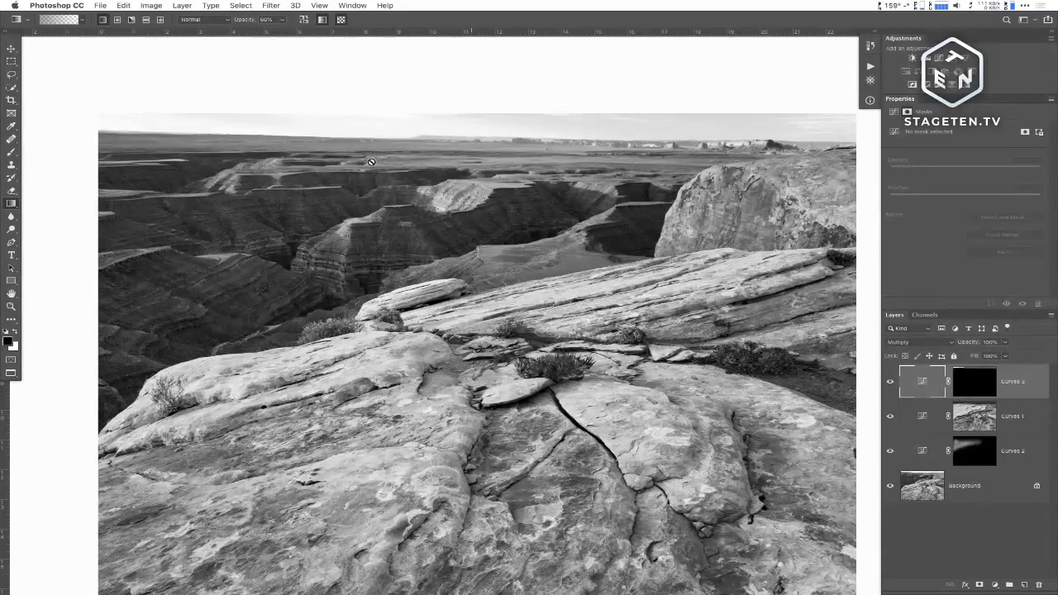
pyautogui.click(974, 381)
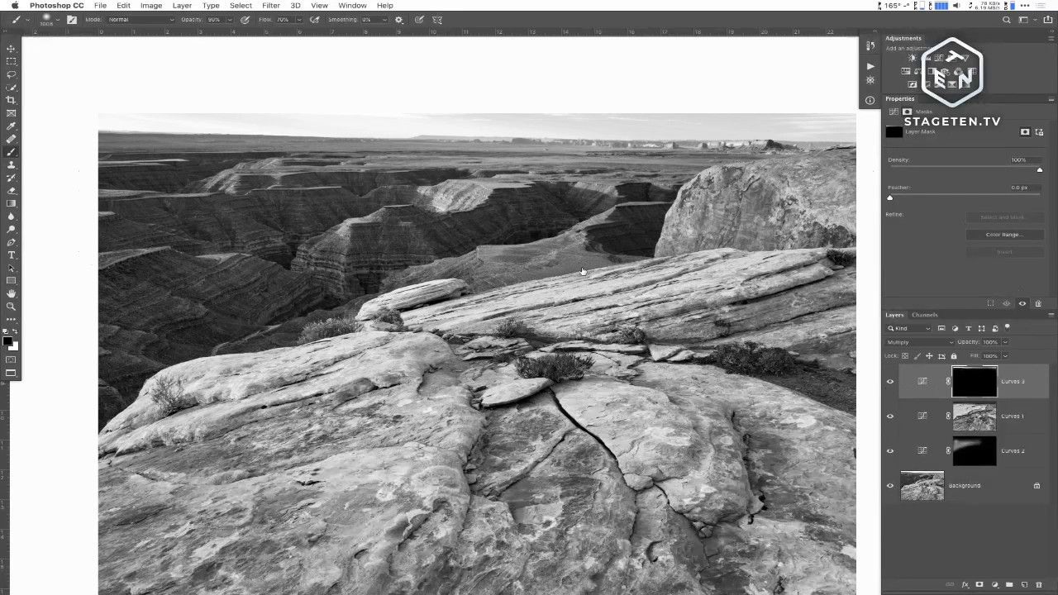
pyautogui.moveTo(693, 205)
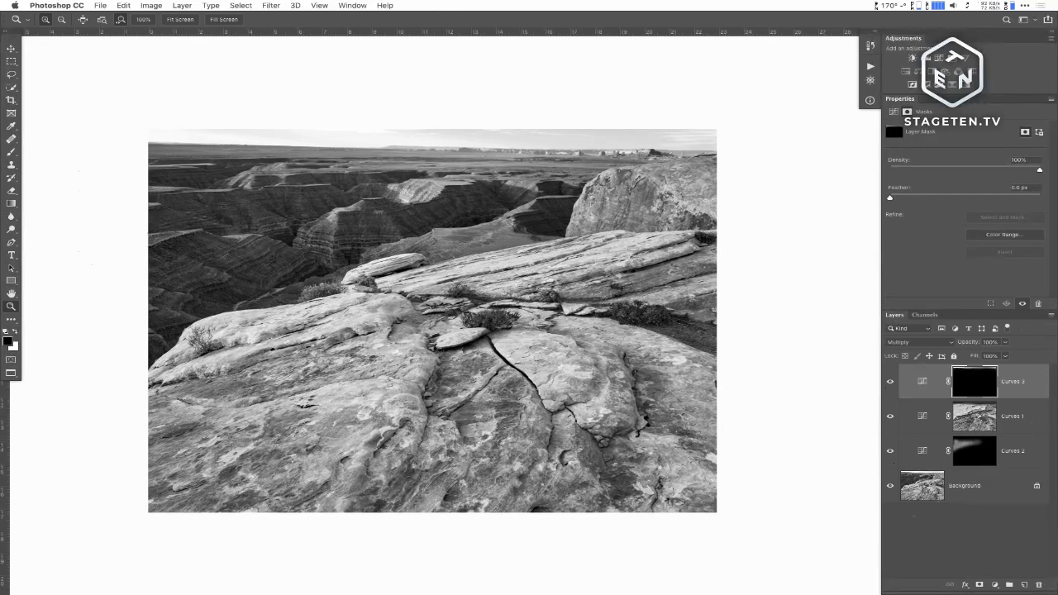
# Step: Hide all panels with Tab to show the finished canyon image alone
pyautogui.press('tab')
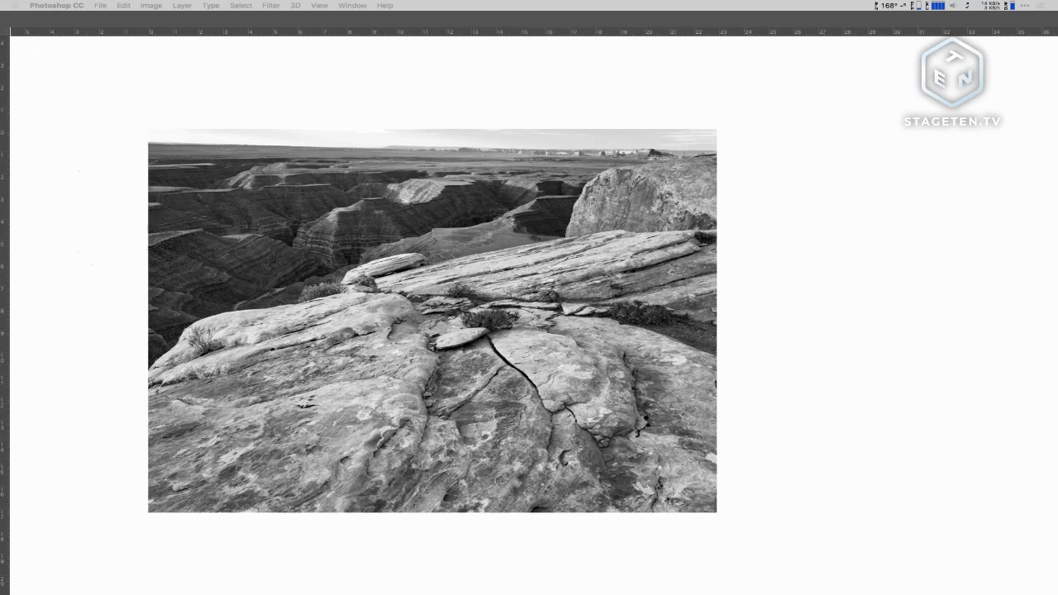